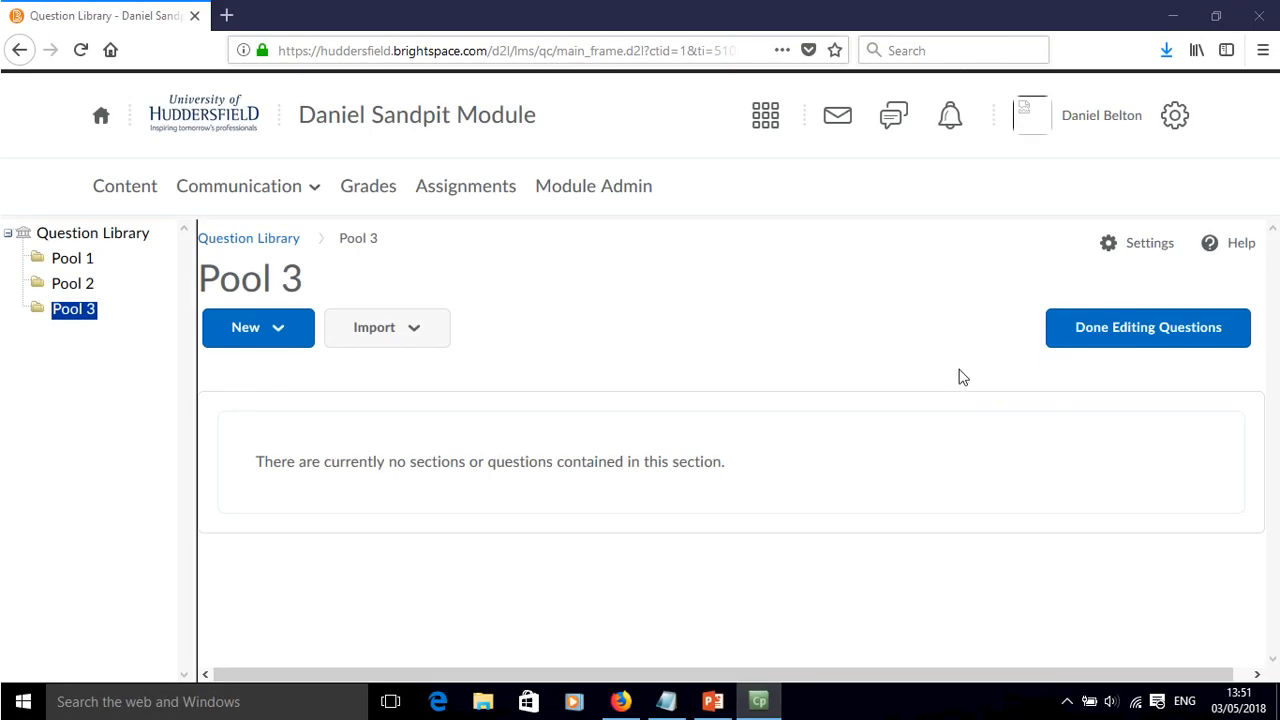
# Step: Start a new Multiple Choice question in Pool 3 of the Question Library
pyautogui.click(258, 328)
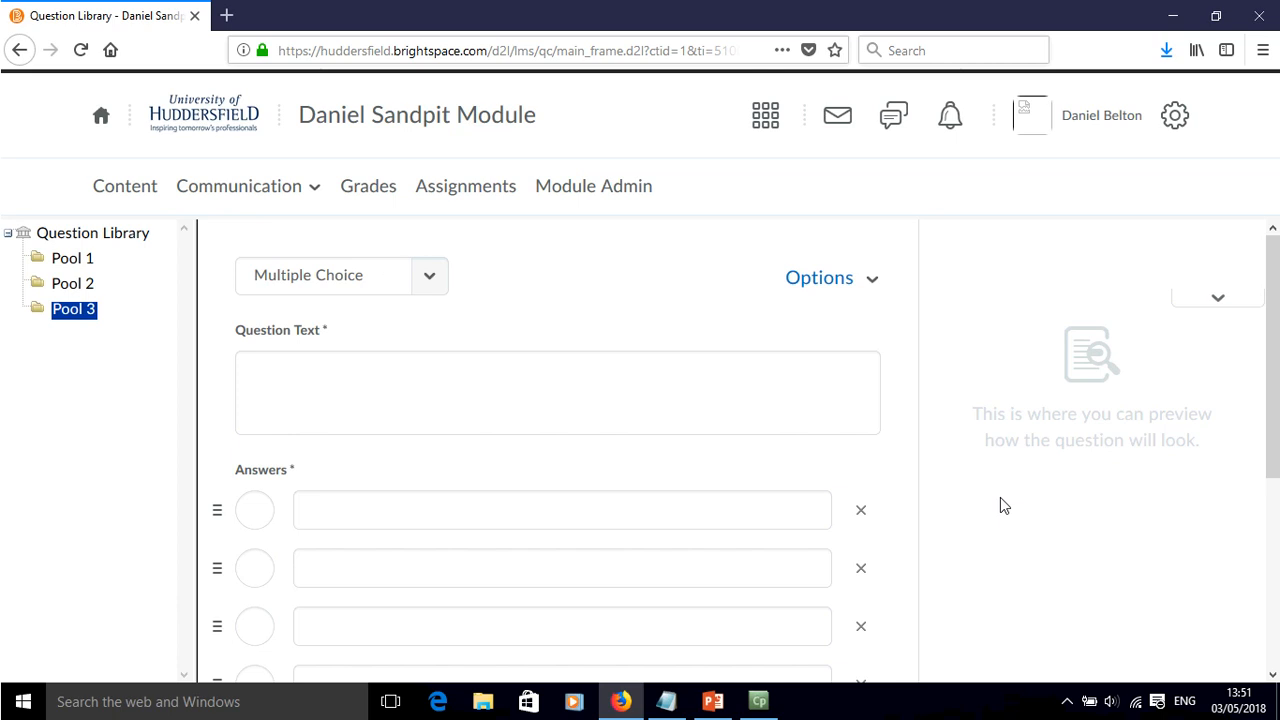
pyautogui.moveTo(980, 516)
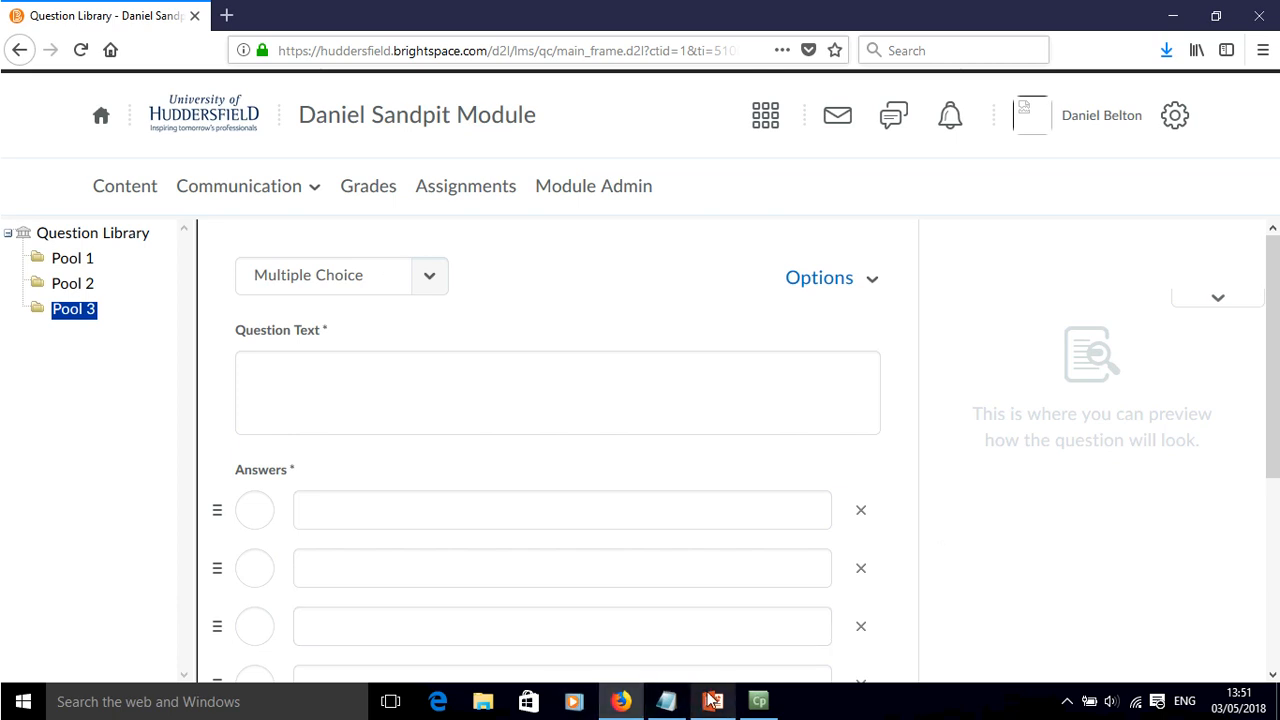
pyautogui.click(712, 700)
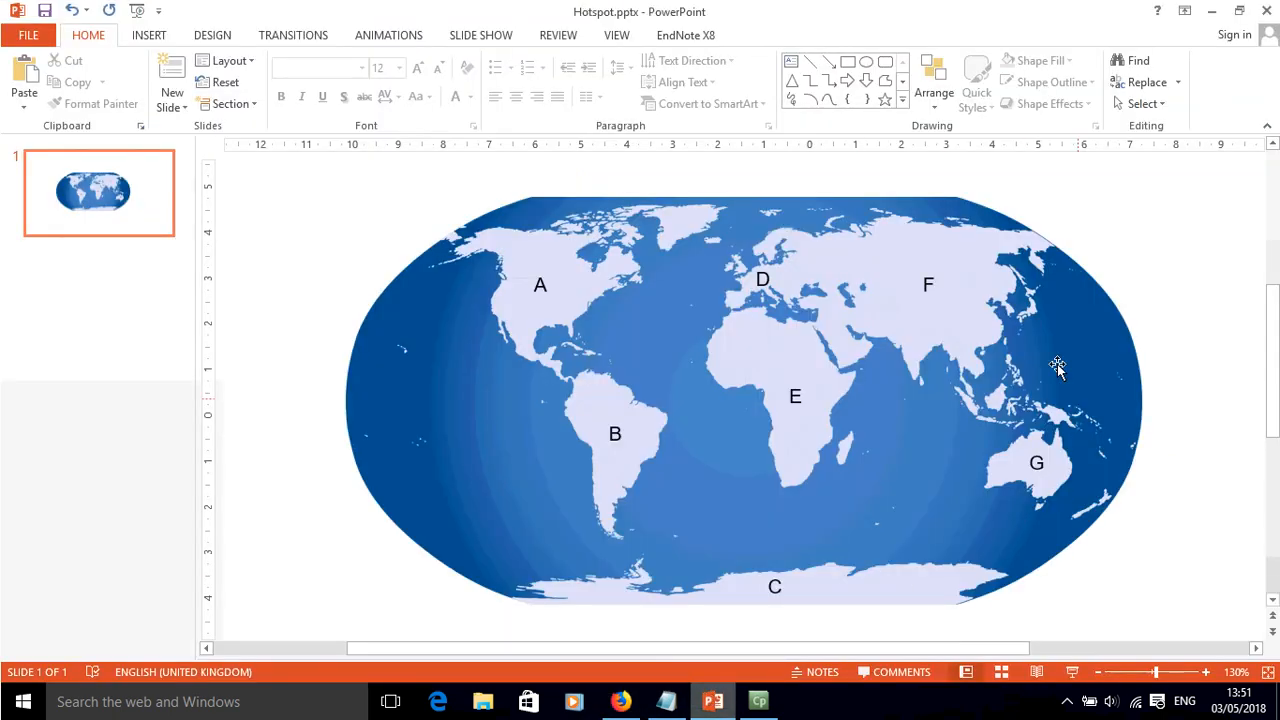
pyautogui.moveTo(1070, 478)
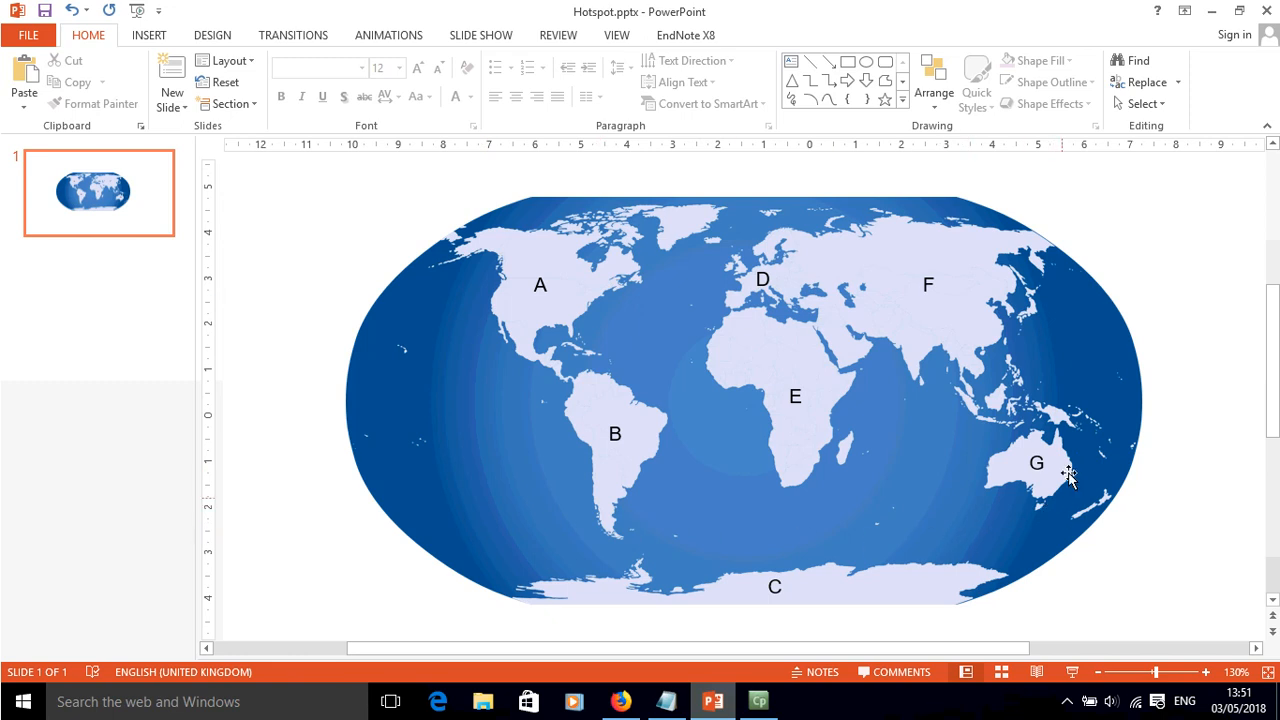
pyautogui.moveTo(944, 564)
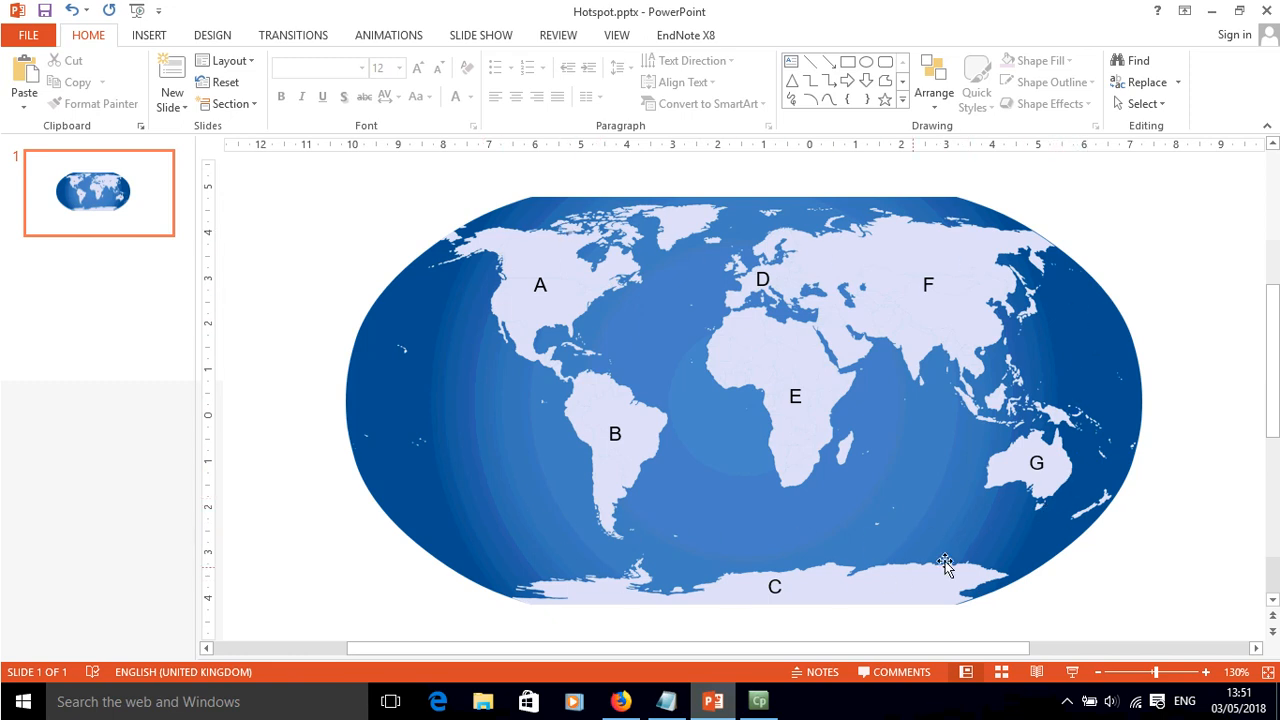
pyautogui.moveTo(1212, 16)
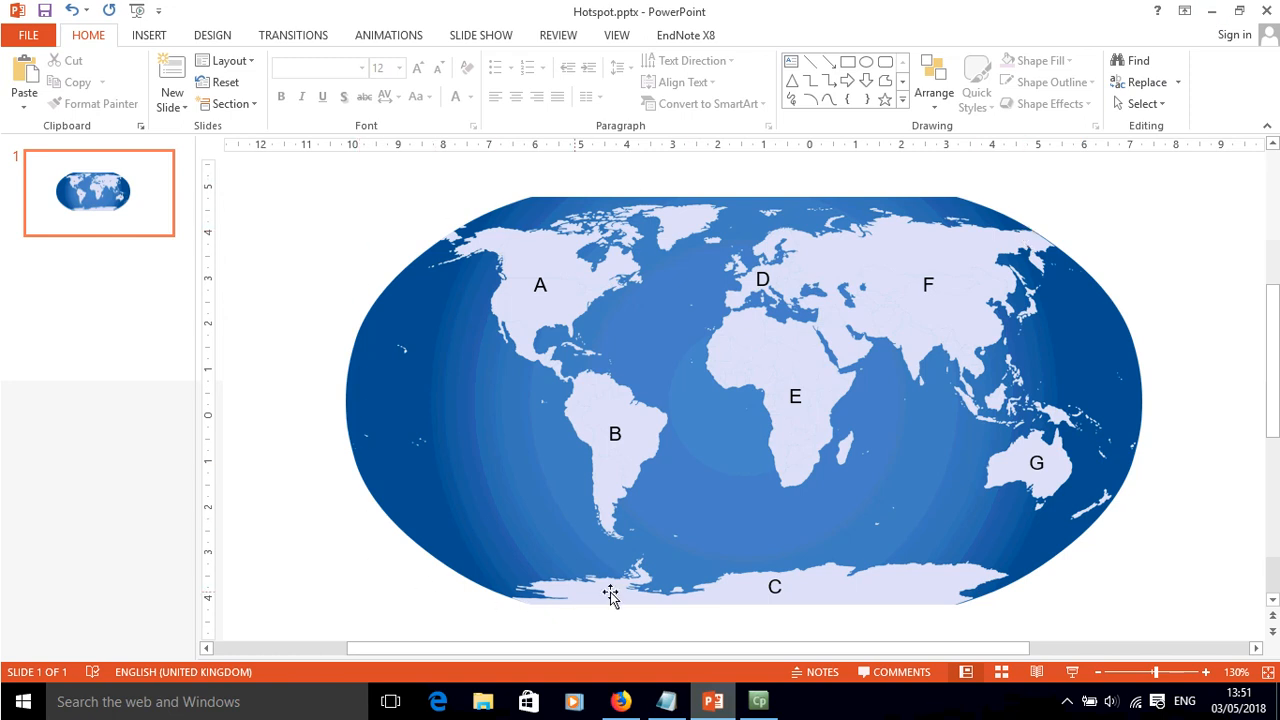
pyautogui.moveTo(548, 292)
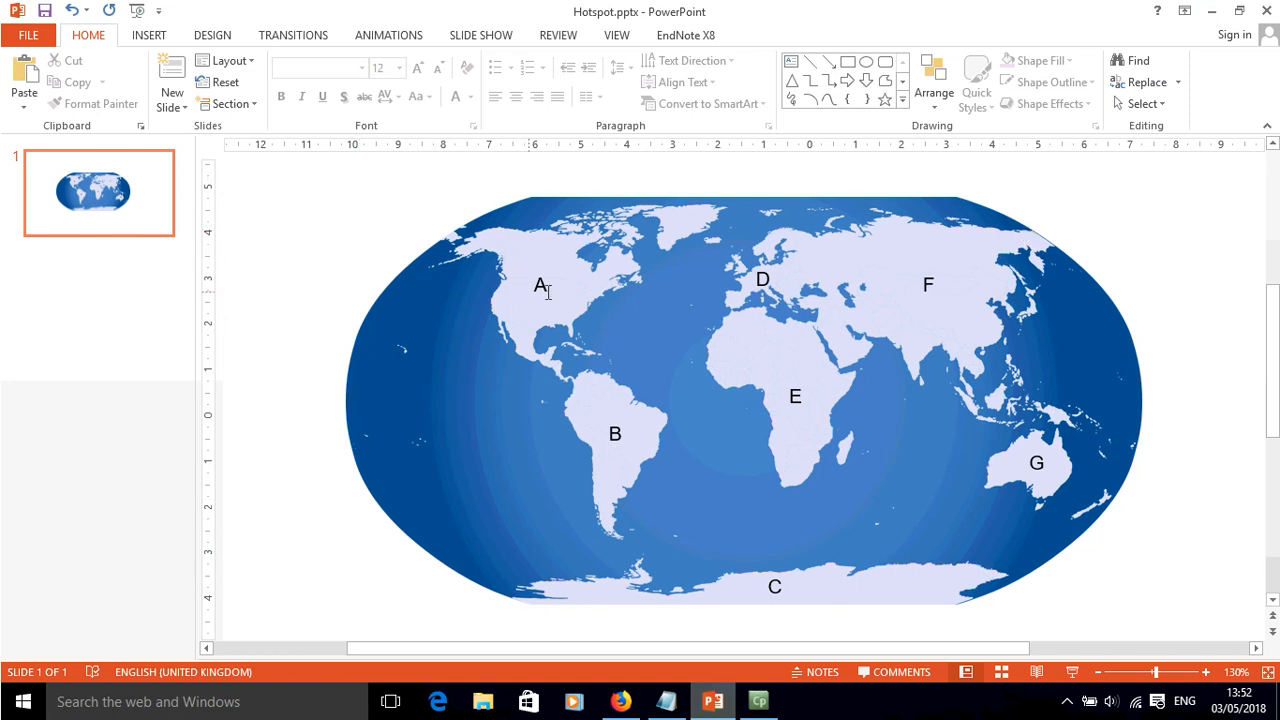
pyautogui.moveTo(810, 408)
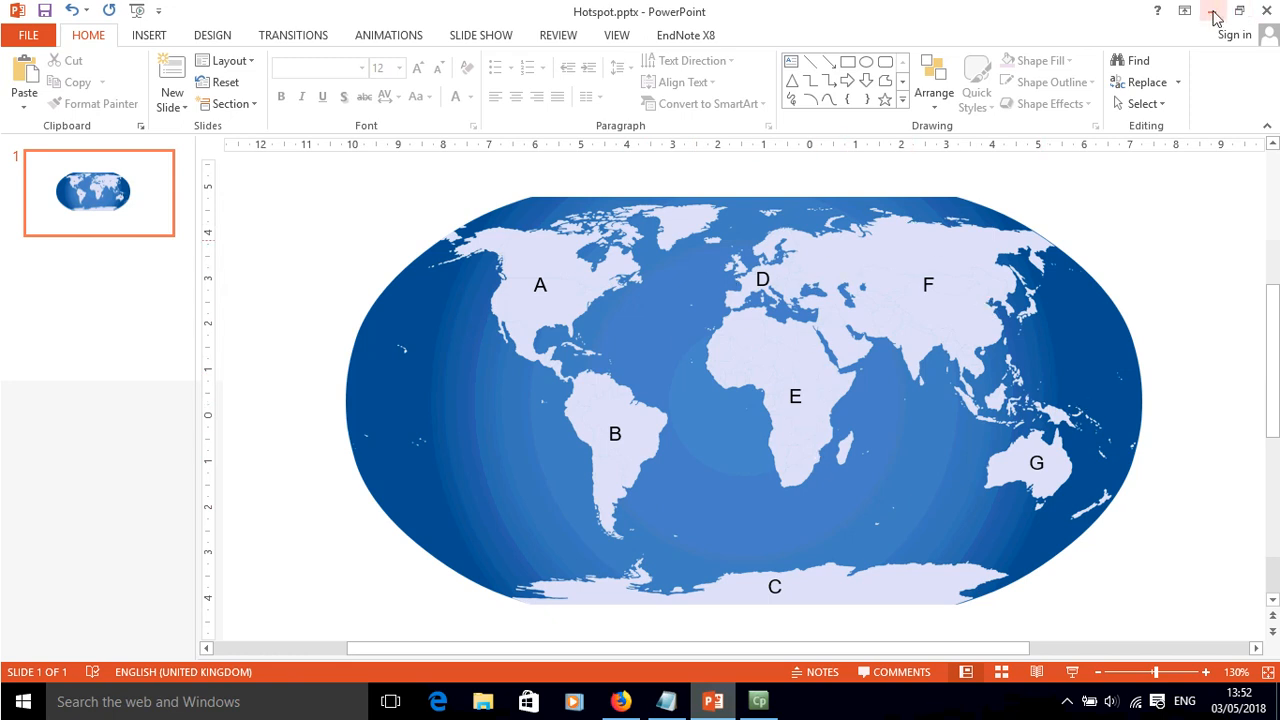
pyautogui.moveTo(1214, 18)
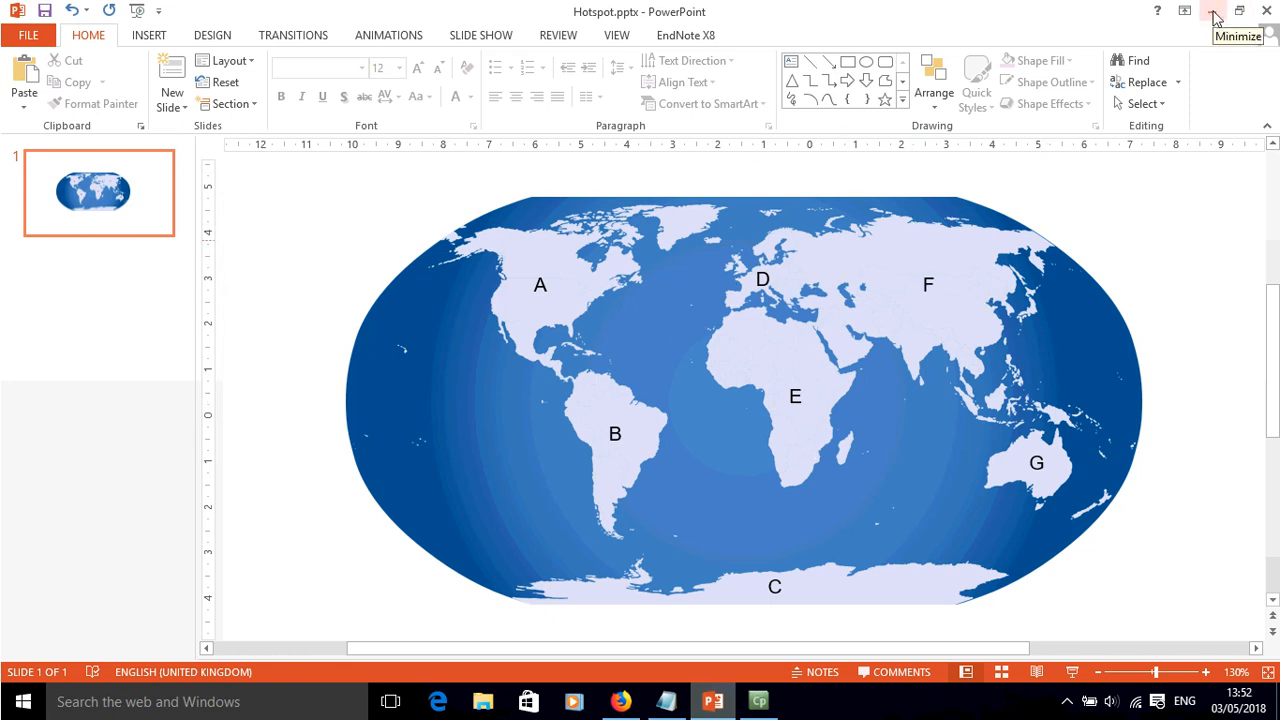
pyautogui.click(1212, 12)
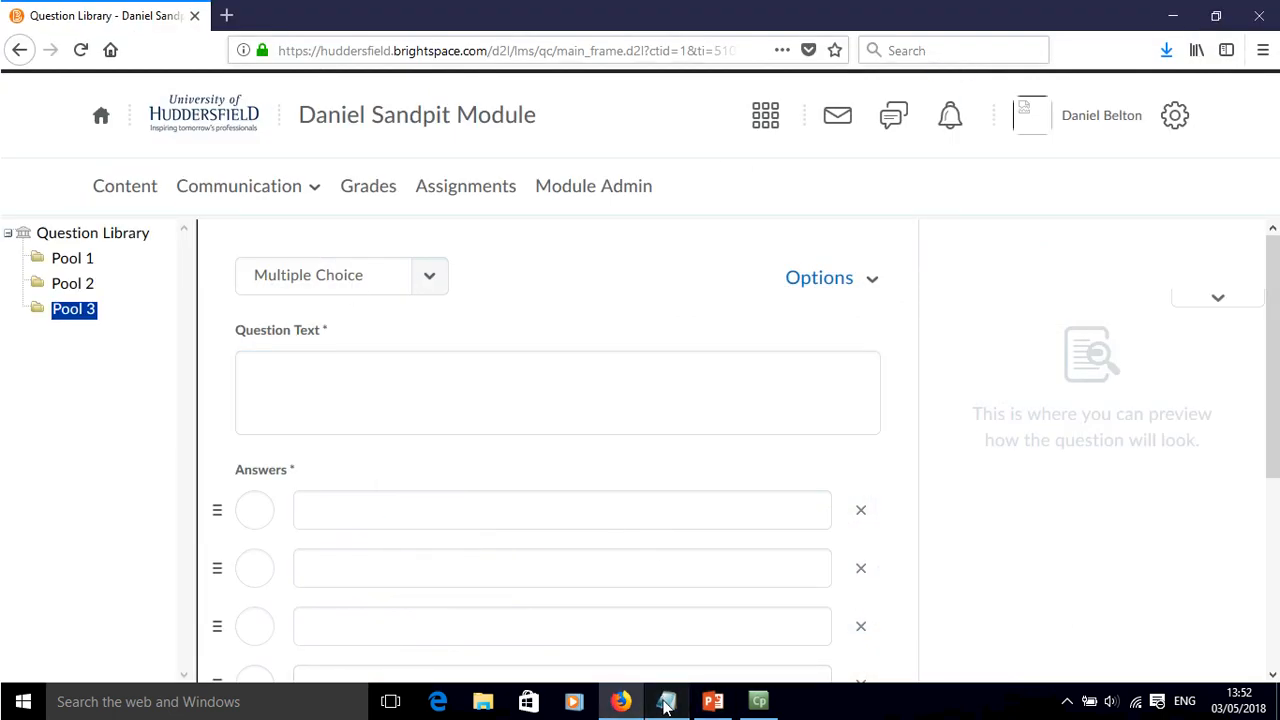
# Step: Enter the question text asking which continent is labelled "A" in the picture below
pyautogui.click(664, 700)
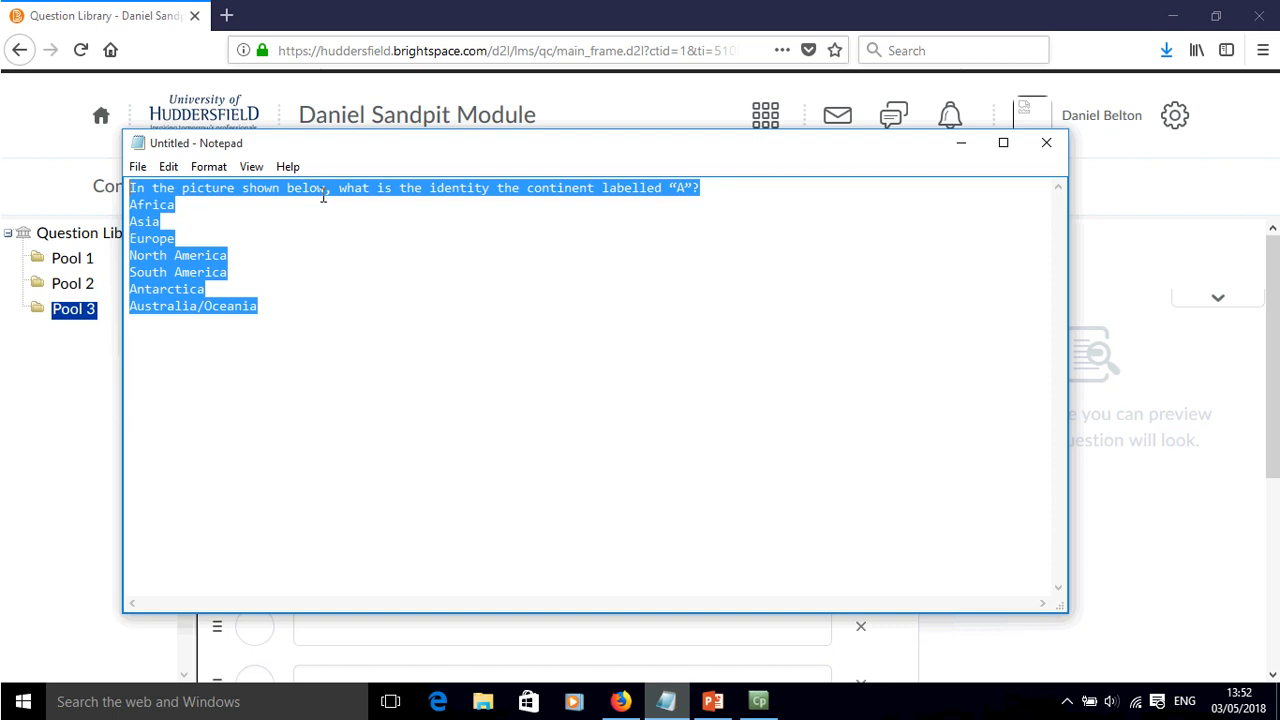
pyautogui.moveTo(392, 284)
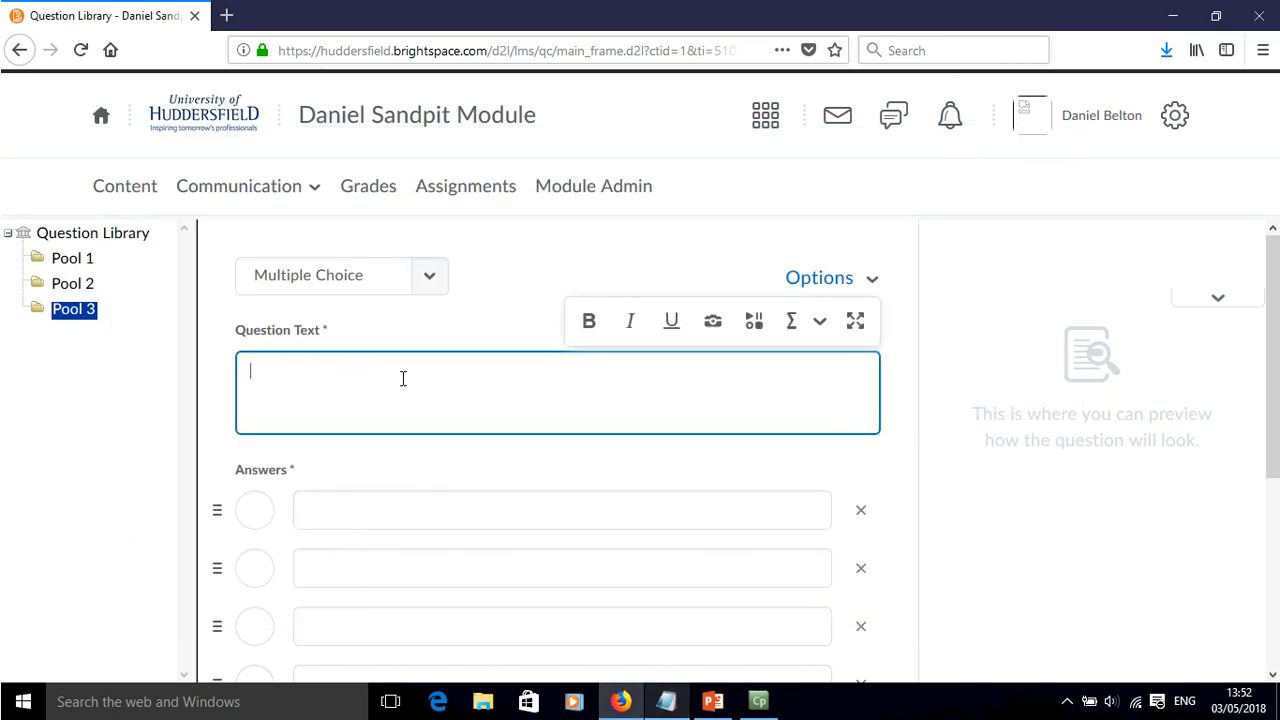
pyautogui.write('In the picture shown below, what is the identity the continent labelled "A"?')
pyautogui.click(562, 510)
pyautogui.write('Africa')
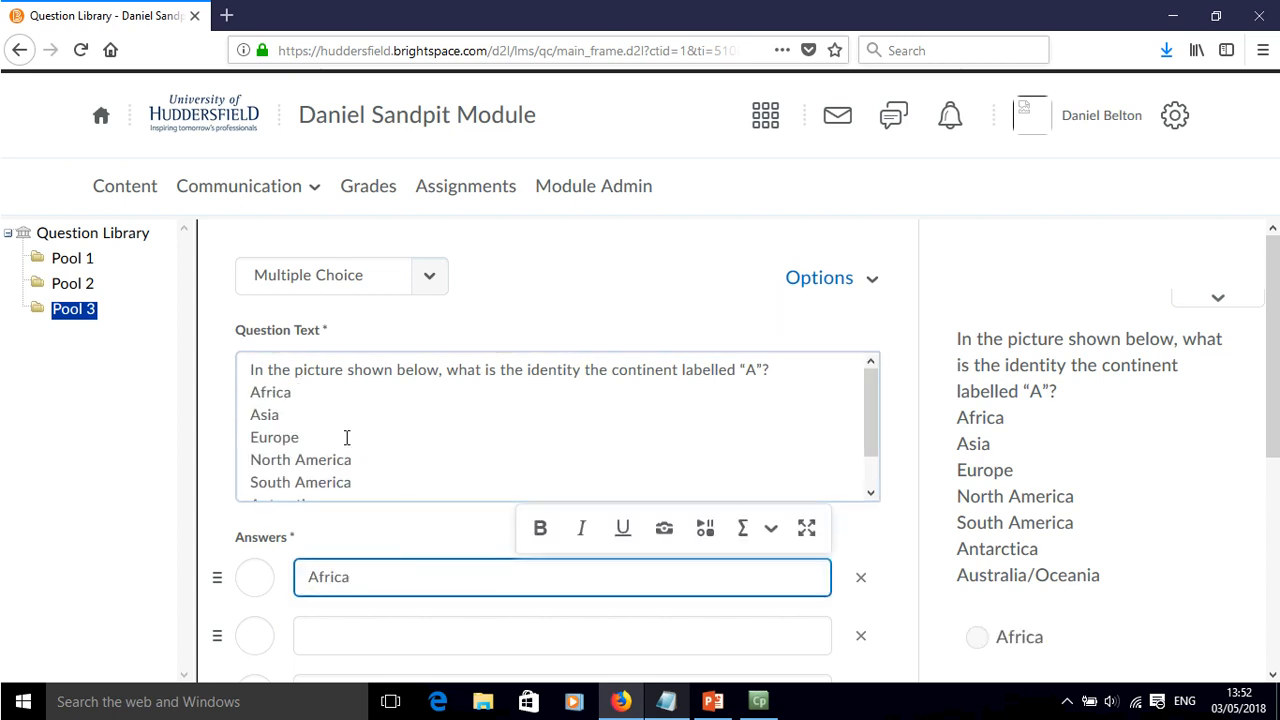
# Step: Add Asia, Europe and North America as answers and add extra answer rows
pyautogui.doubleClick(264, 414)
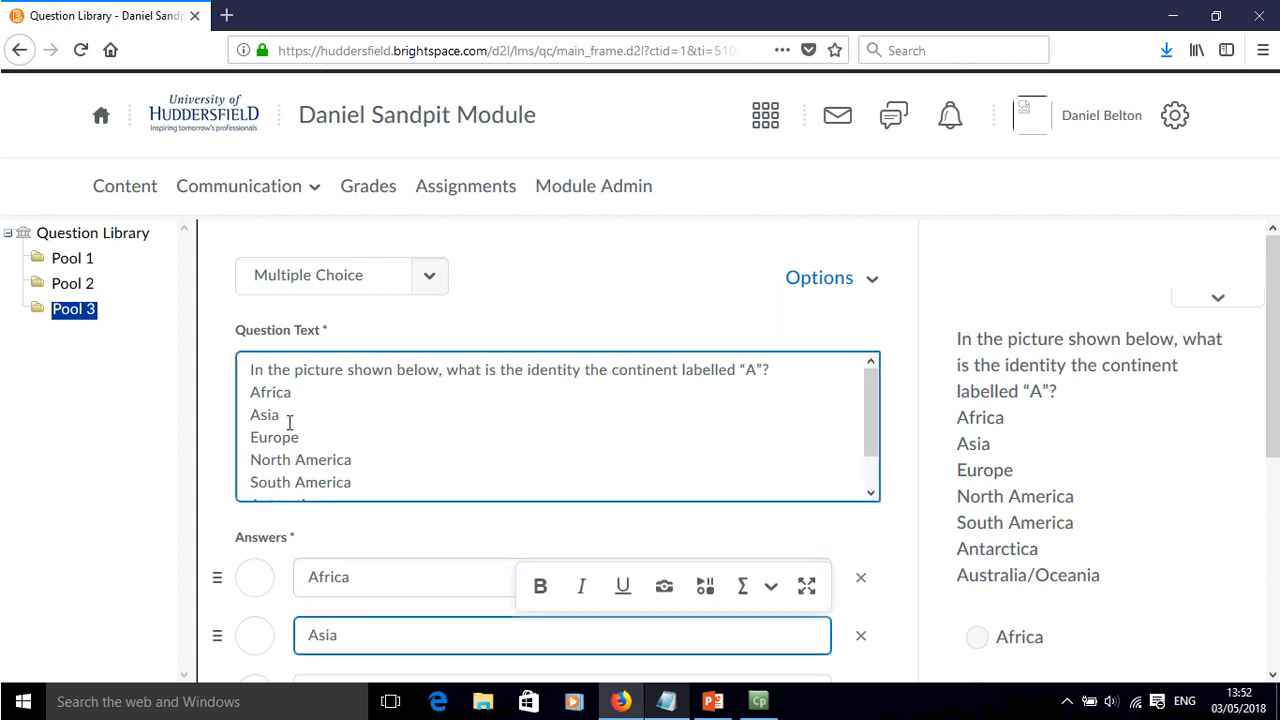
pyautogui.doubleClick(274, 400)
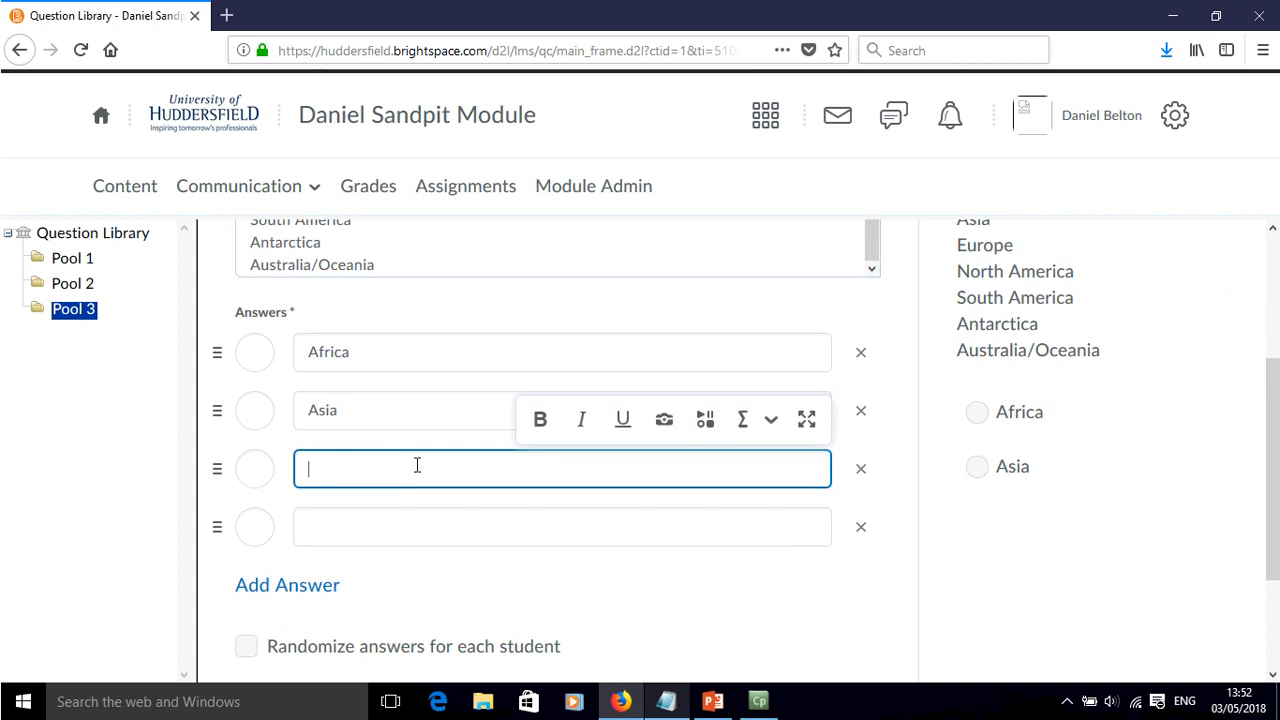
pyautogui.write('Europe')
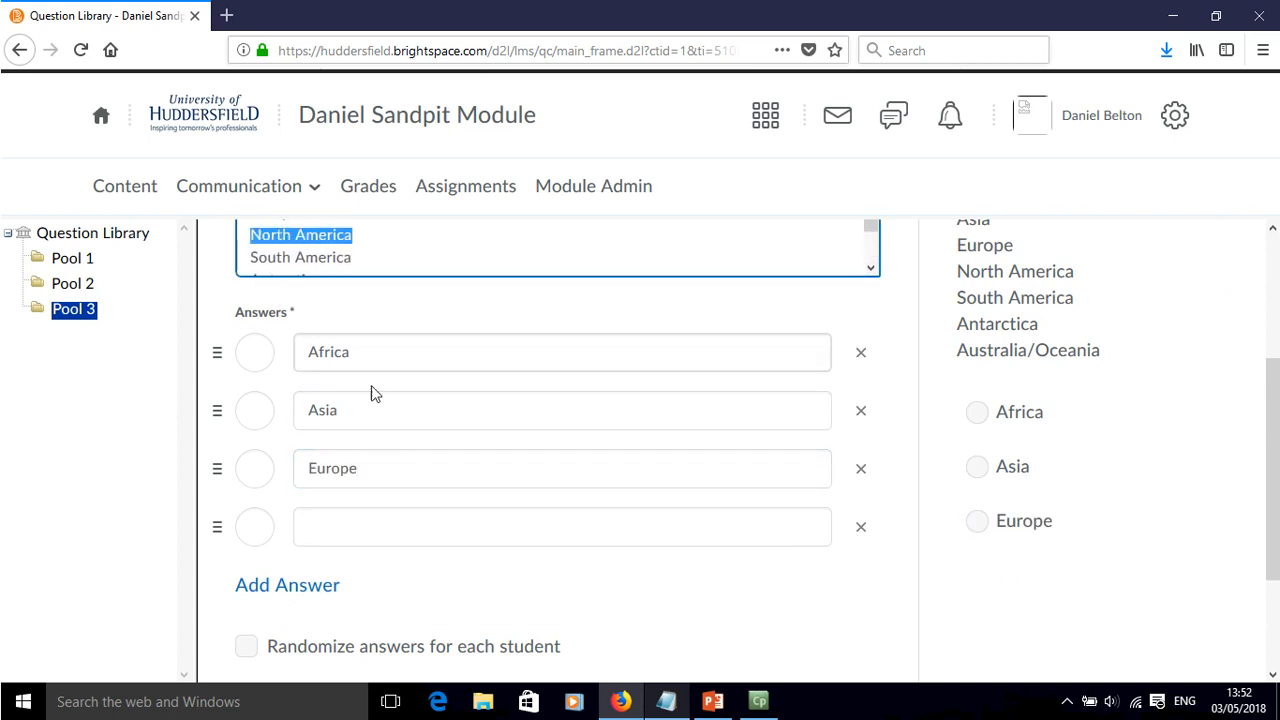
pyautogui.write('North America')
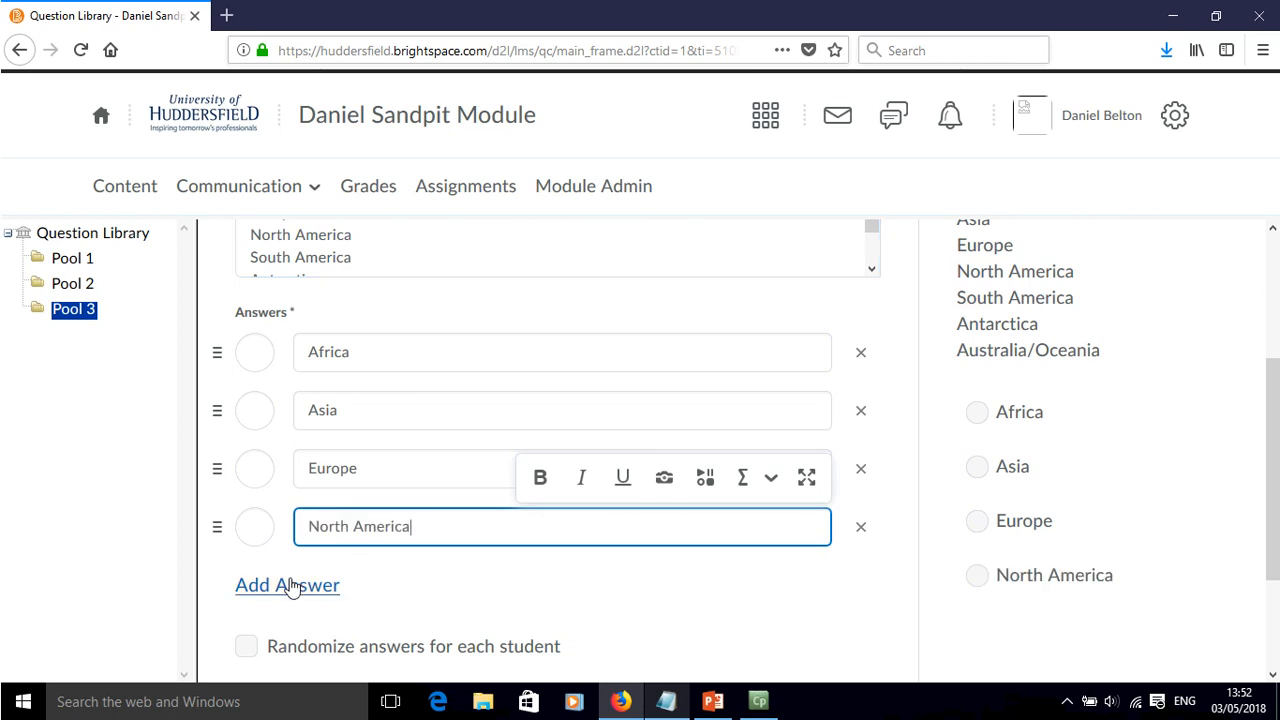
pyautogui.click(288, 584)
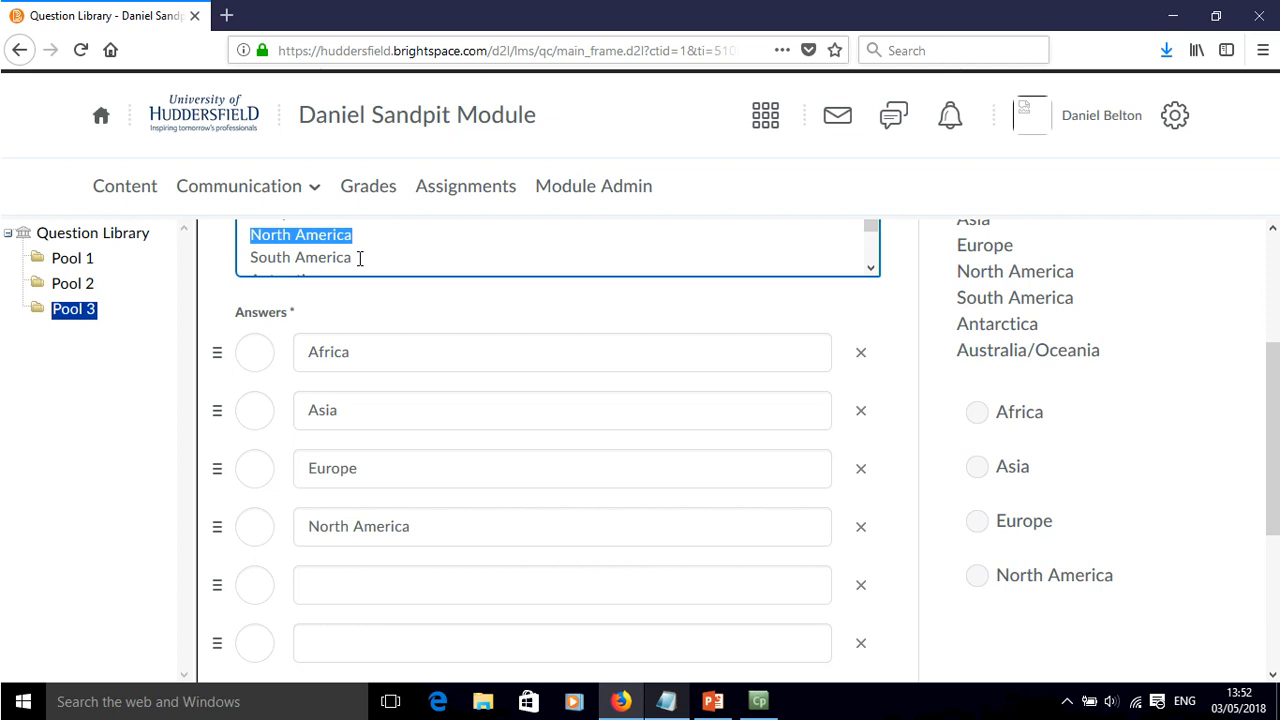
# Step: Add South America, Antarctica and Australia/Oceania as answers, marking North America correct
pyautogui.click(300, 256)
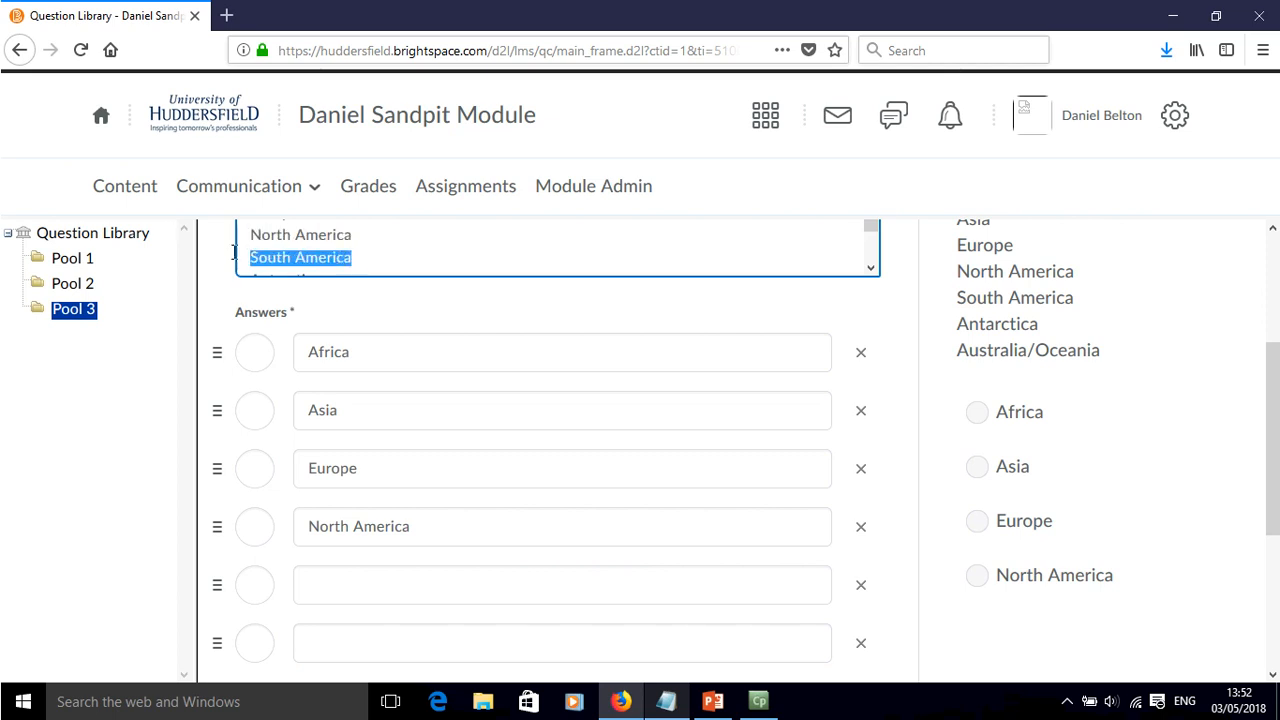
pyautogui.click(562, 584)
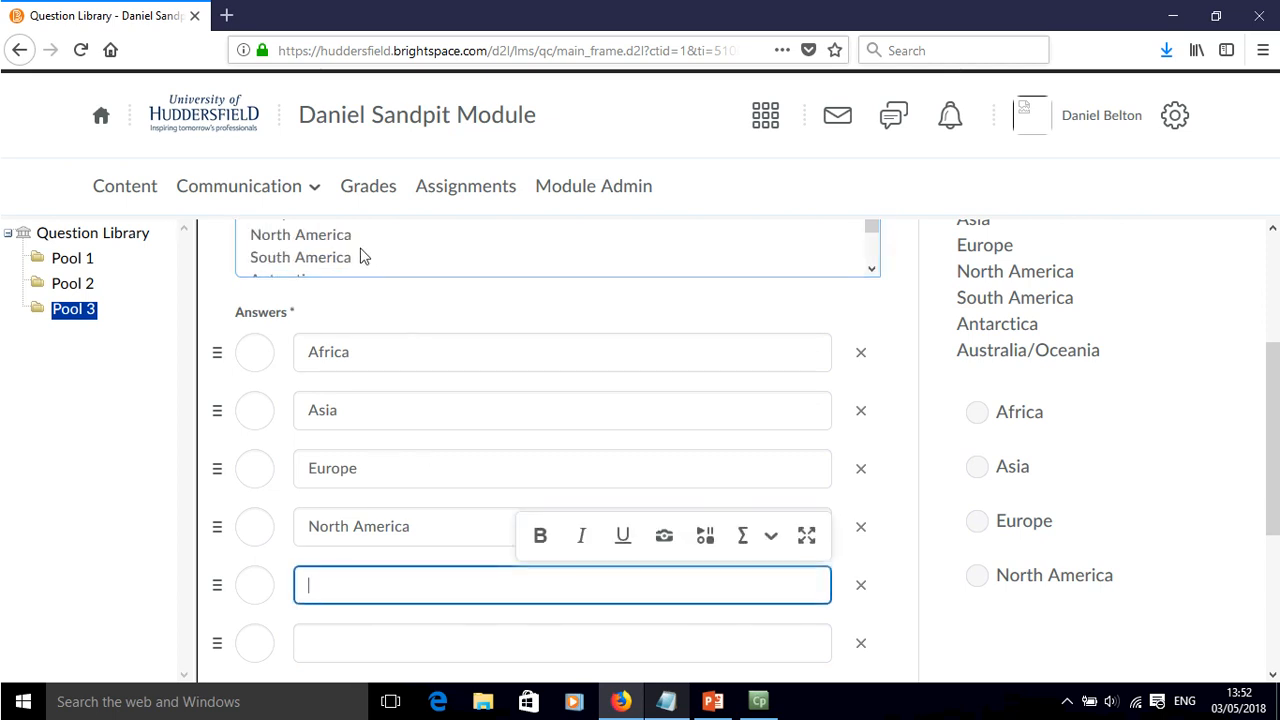
pyautogui.write('South America')
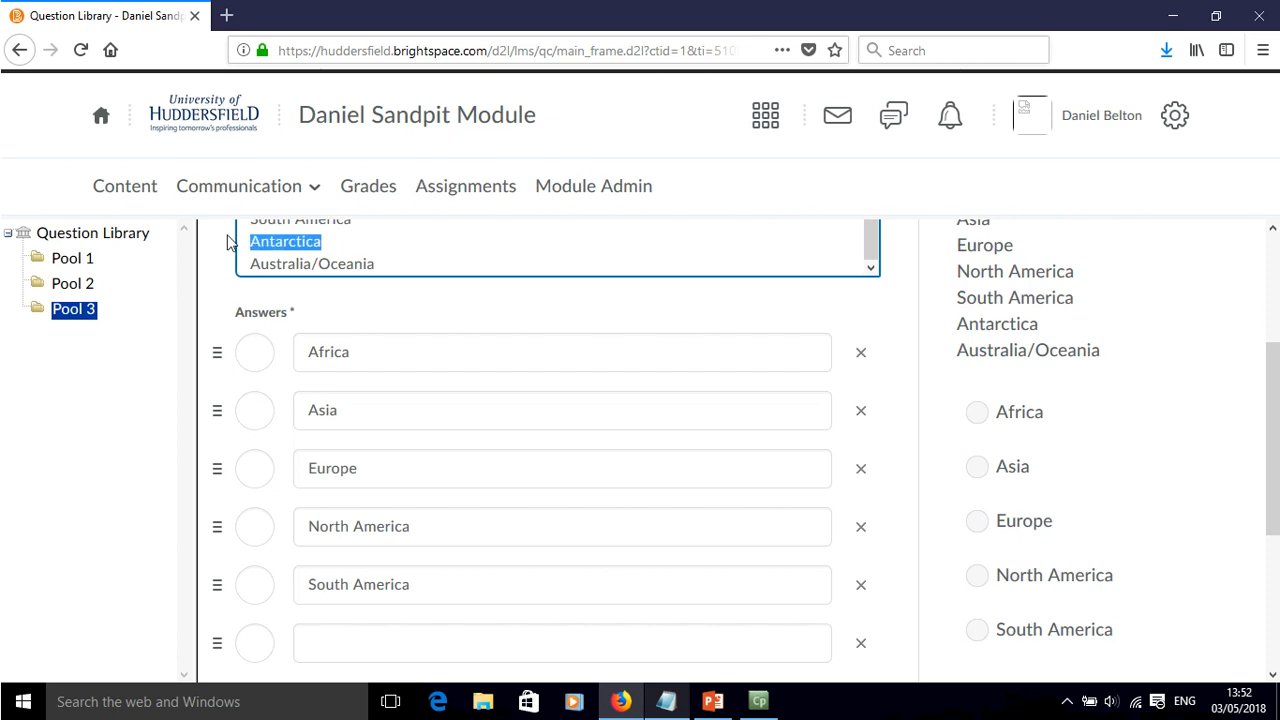
pyautogui.click(562, 644)
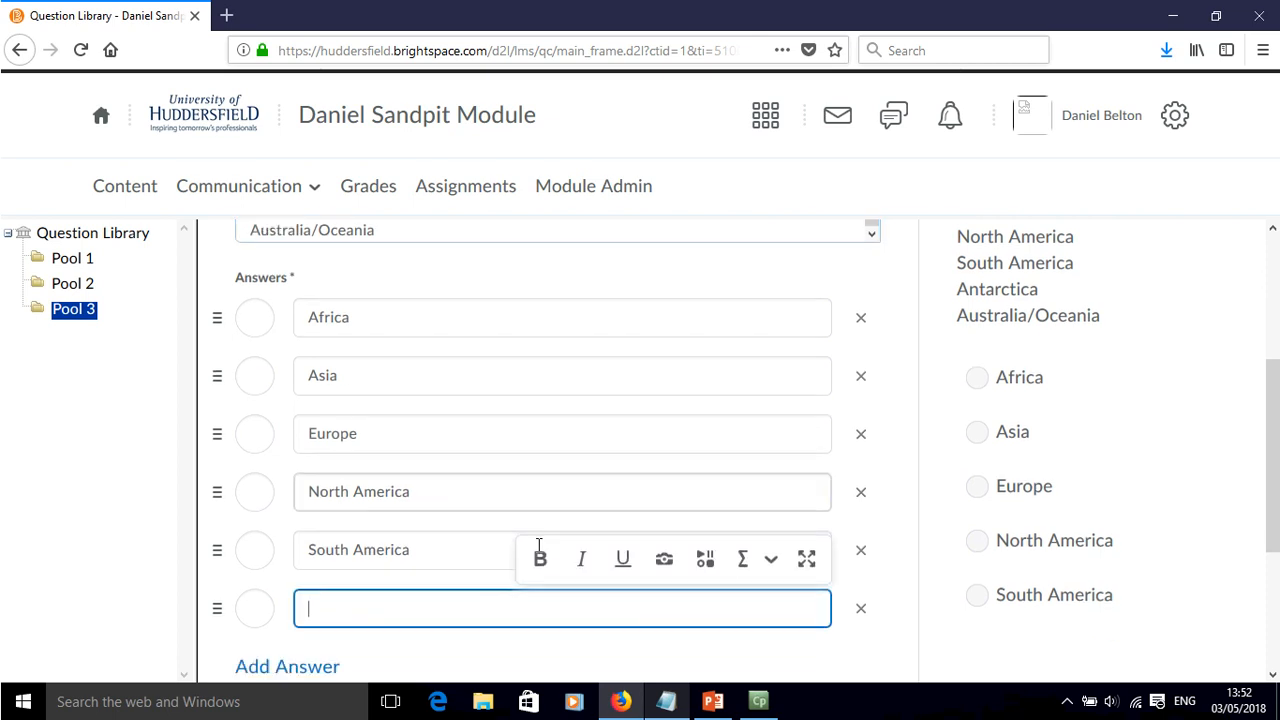
pyautogui.scroll(3)
pyautogui.write('Antarctica')
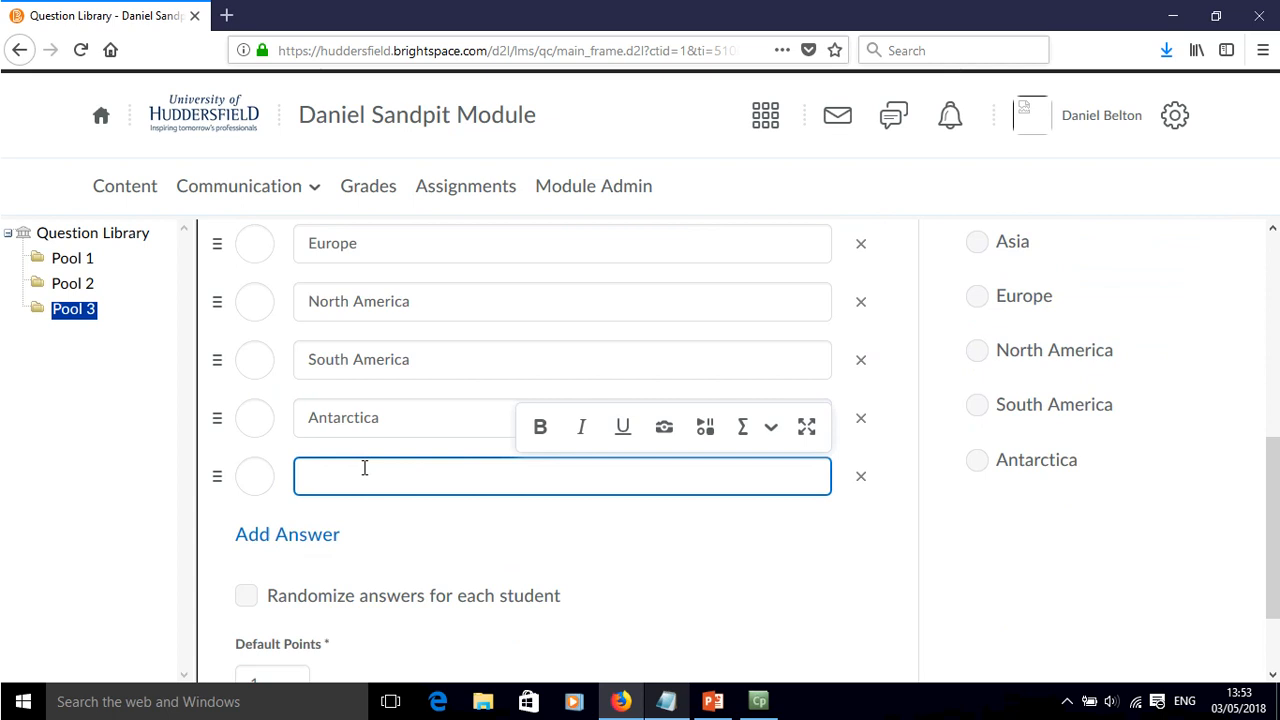
pyautogui.write('Australia/OceaniaAustralia/Oceania')
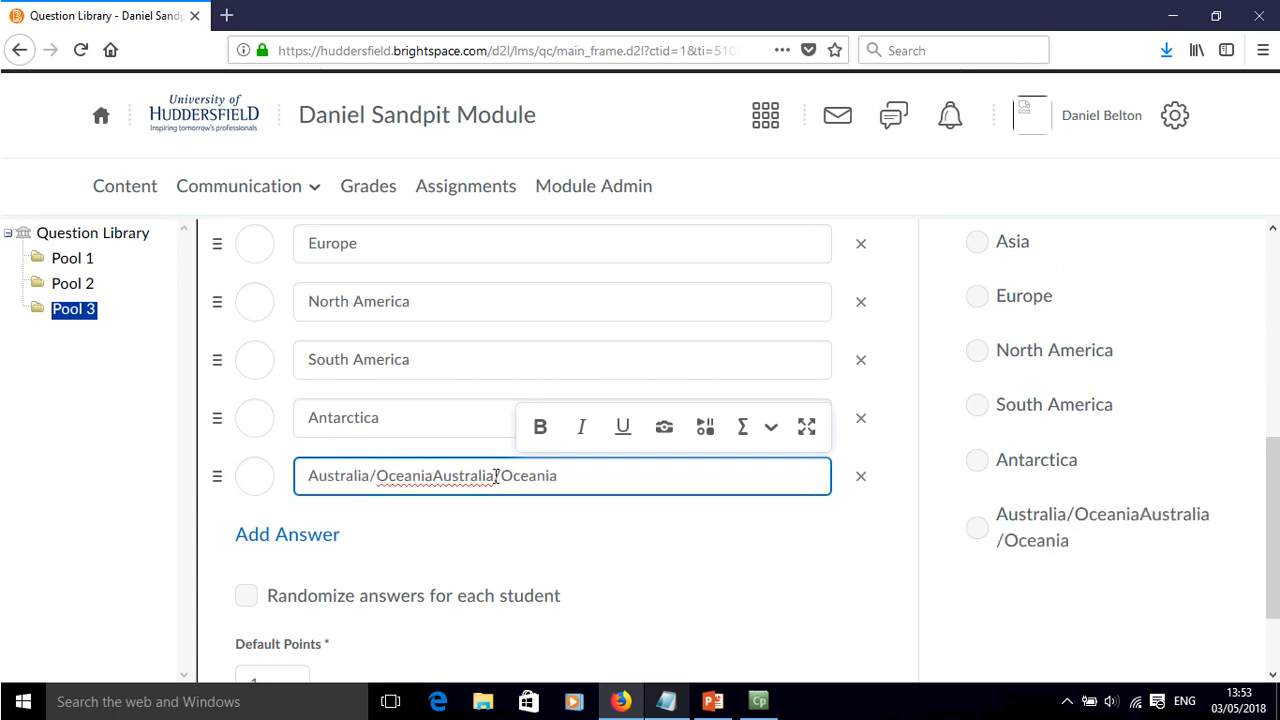
pyautogui.write('Australia/Oceania')
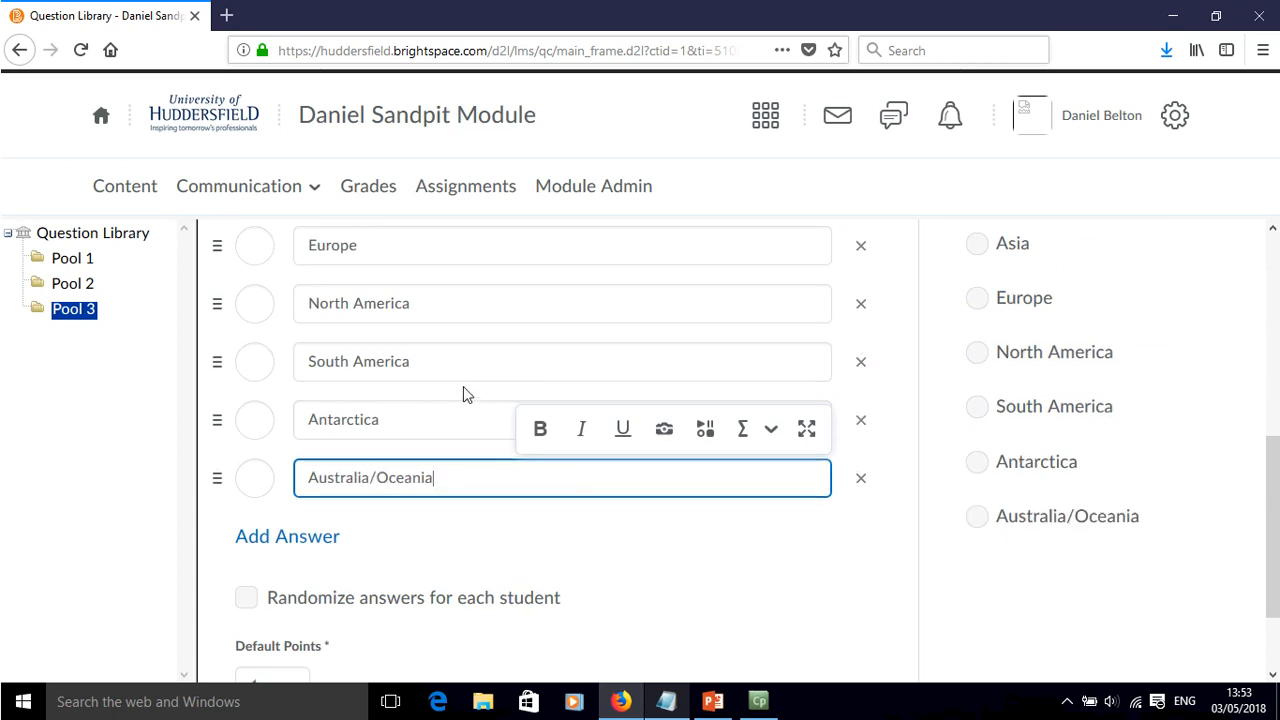
pyautogui.click(256, 412)
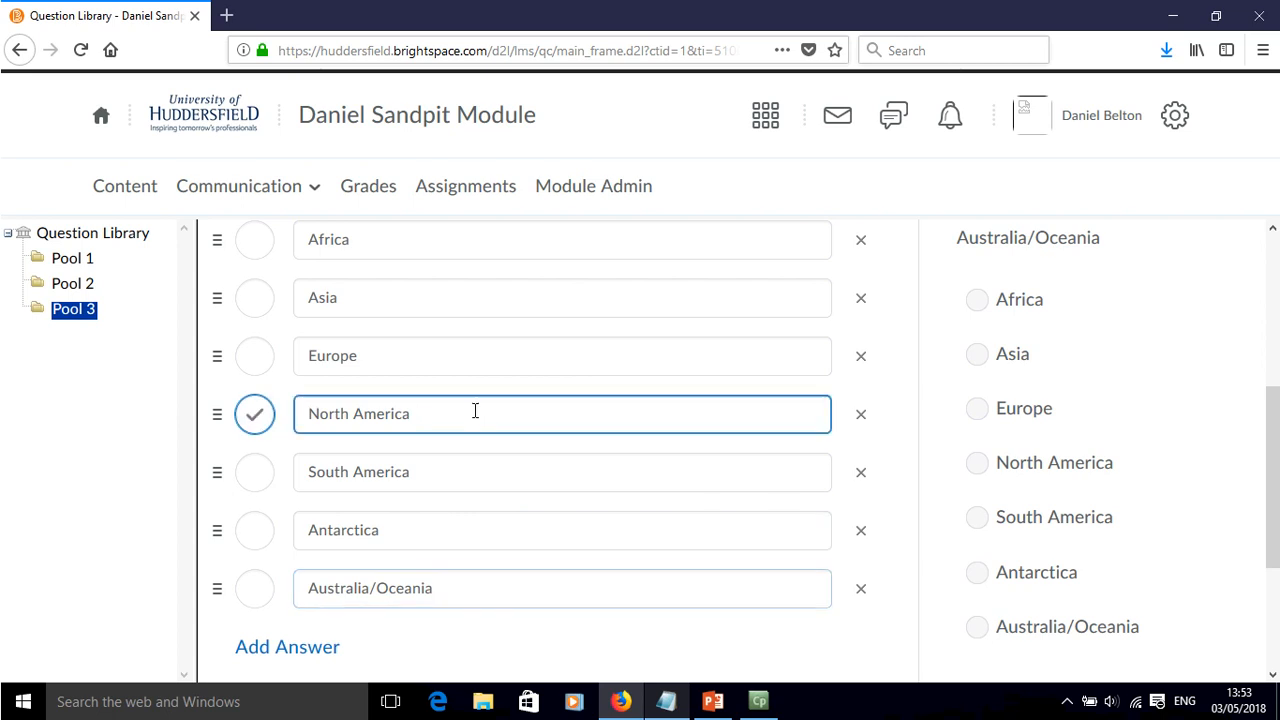
# Step: Remove the continent list from the question text, leaving only the continent A question
pyautogui.scroll(3)
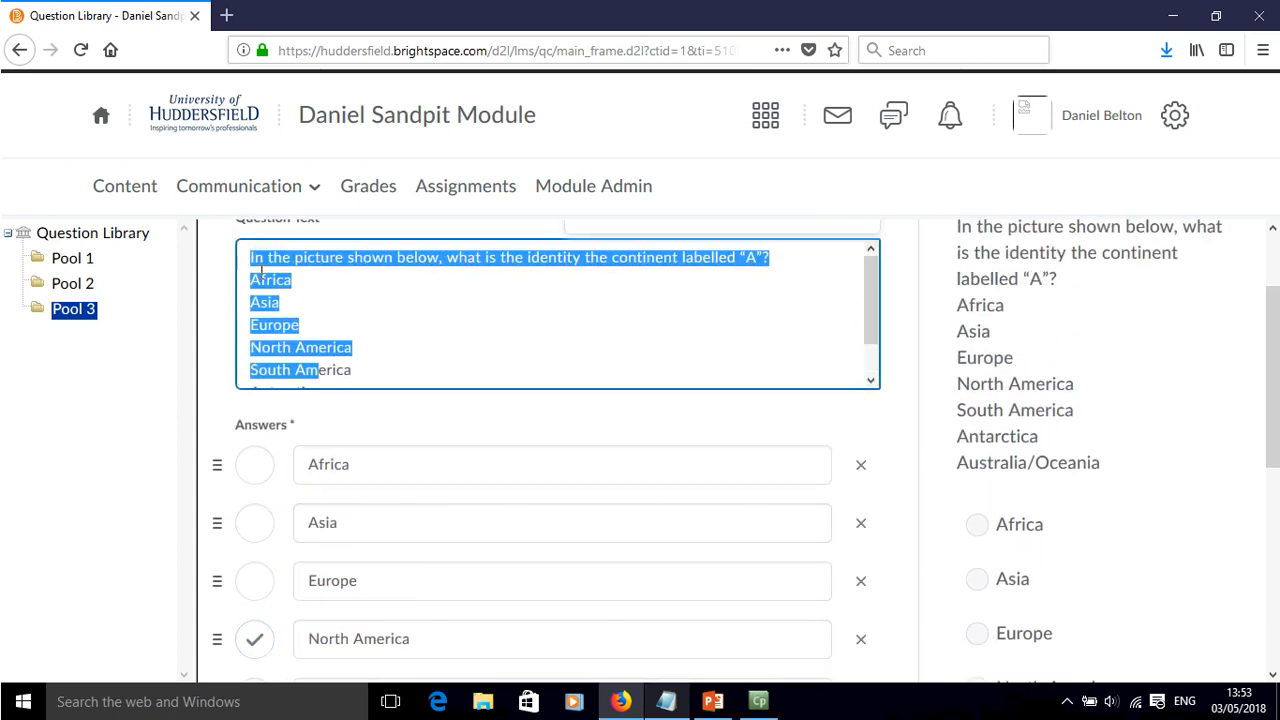
pyautogui.scroll(-3)
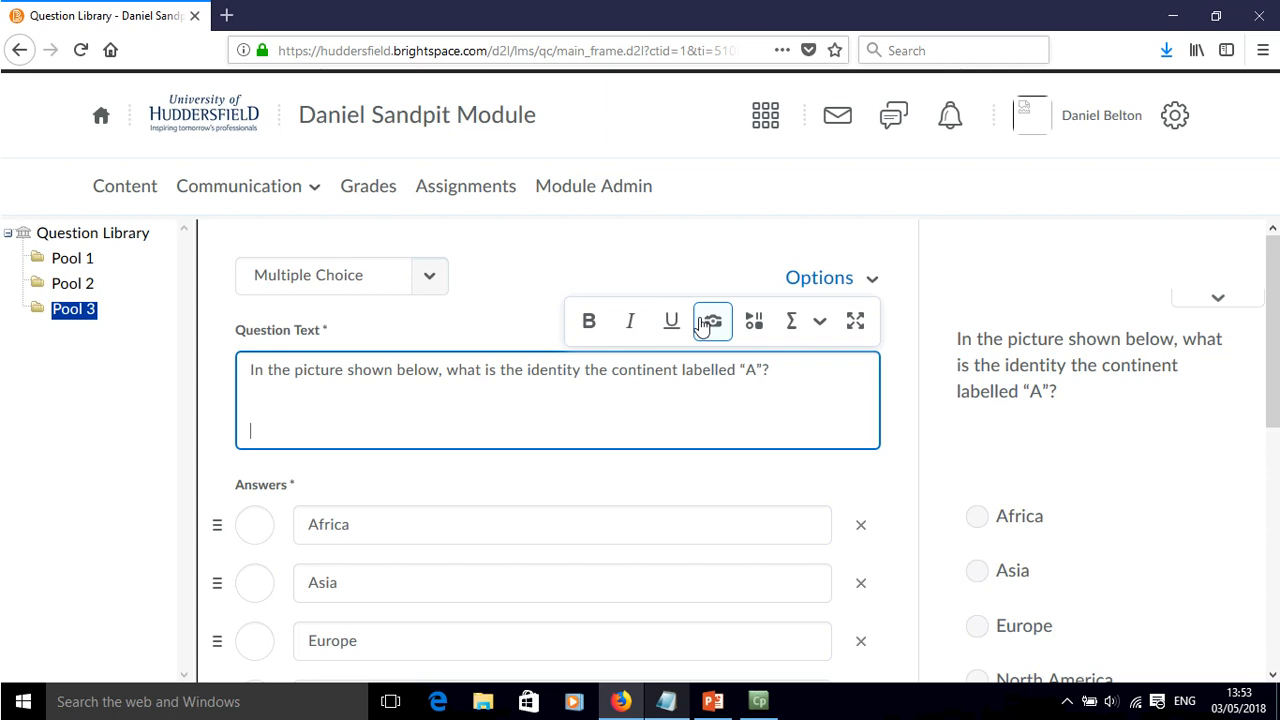
# Step: Insert the uploaded world map image into the question with alternative text 'World map'
pyautogui.click(712, 320)
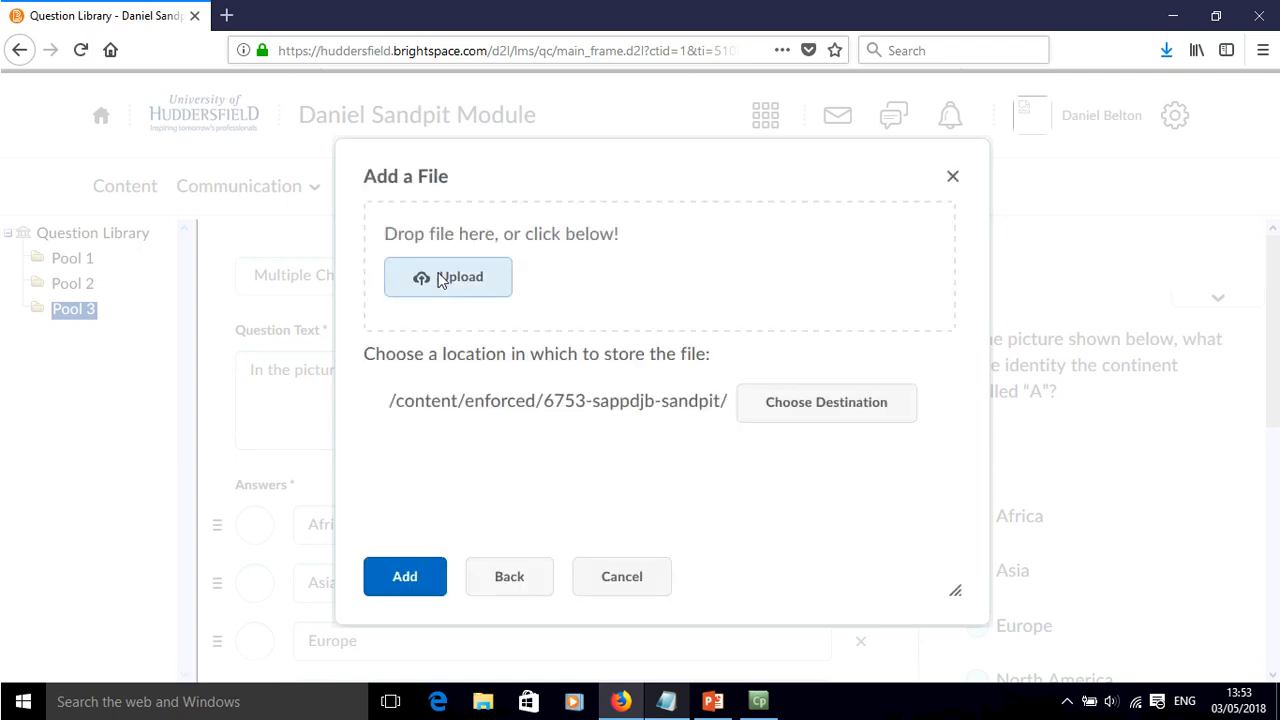
pyautogui.click(448, 276)
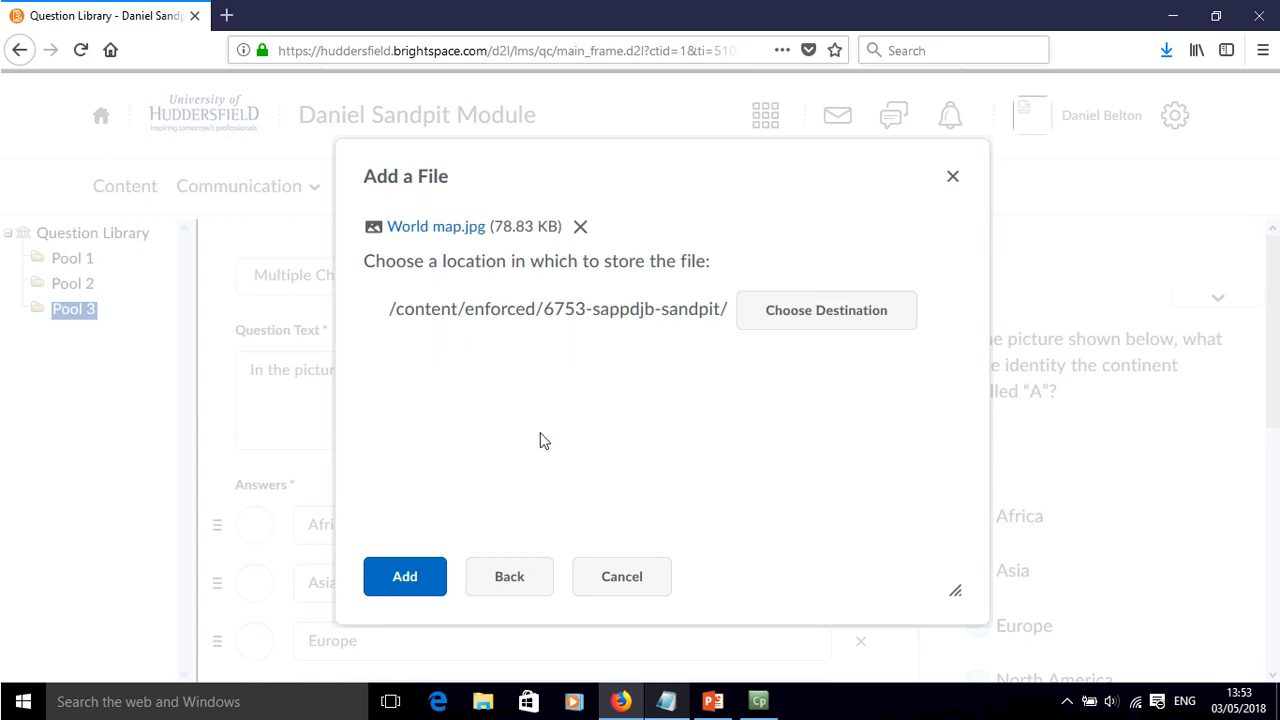
pyautogui.click(404, 576)
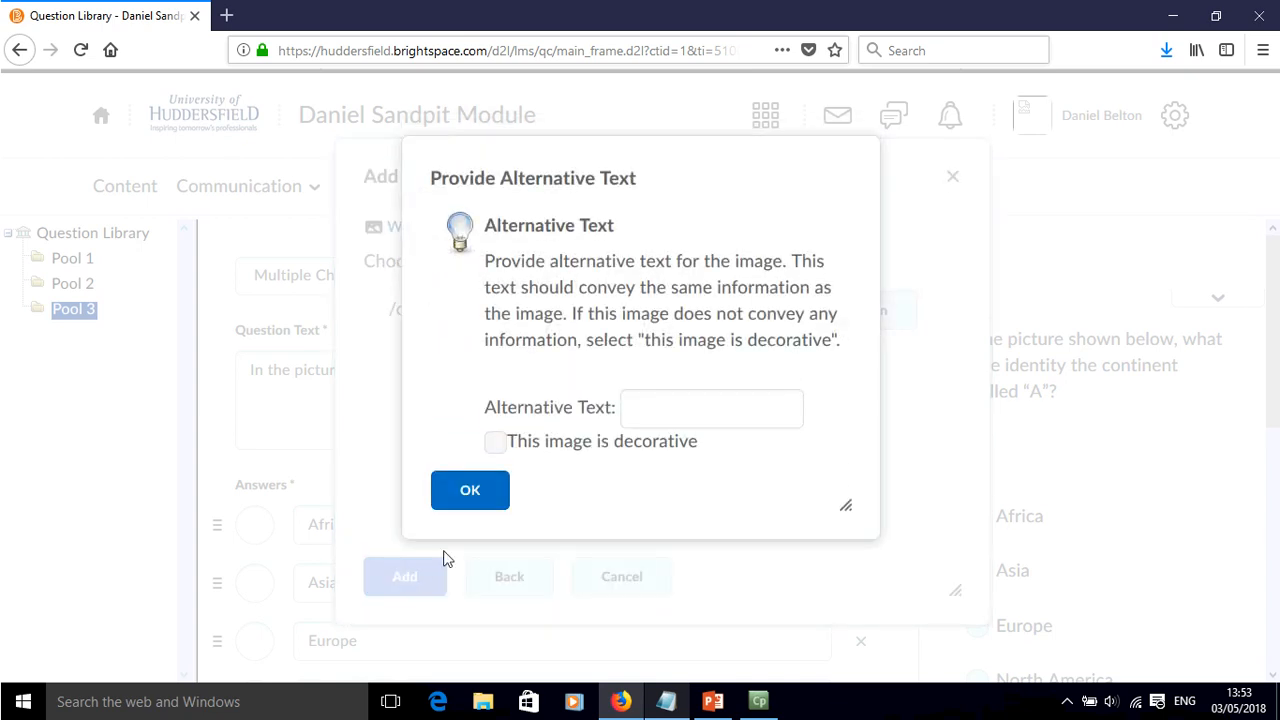
pyautogui.write('Wo')
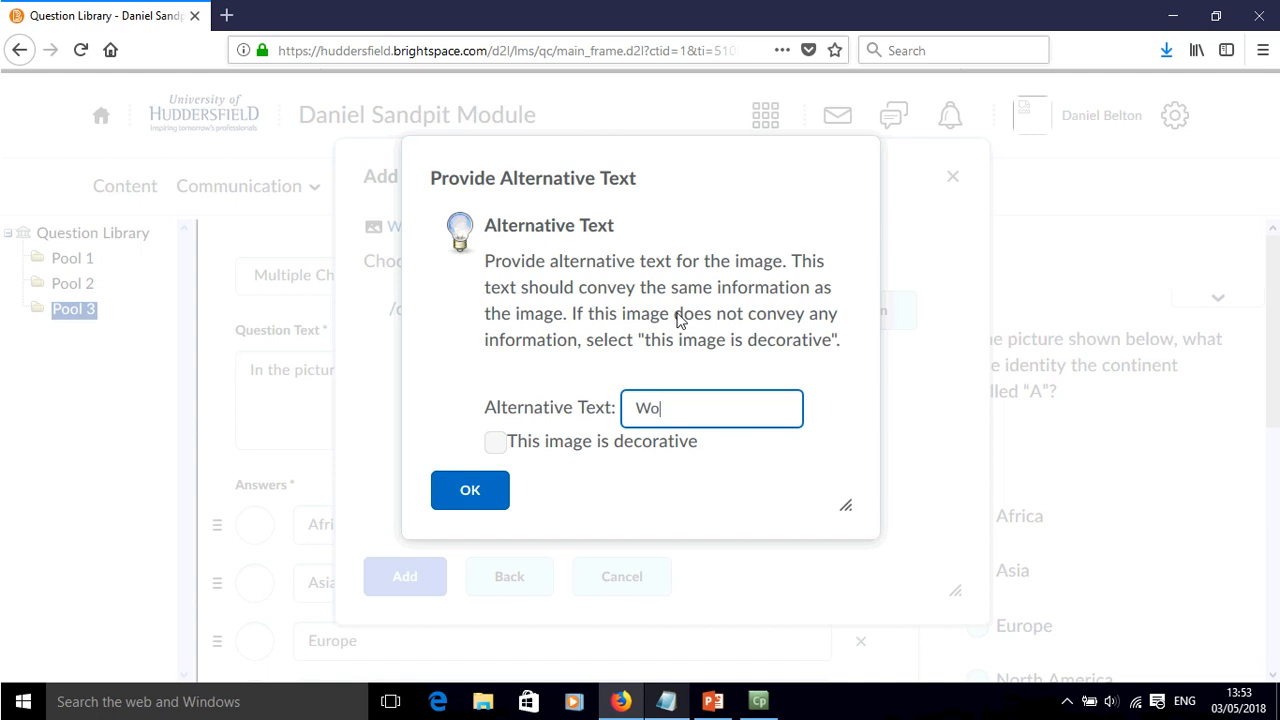
pyautogui.write('rld map')
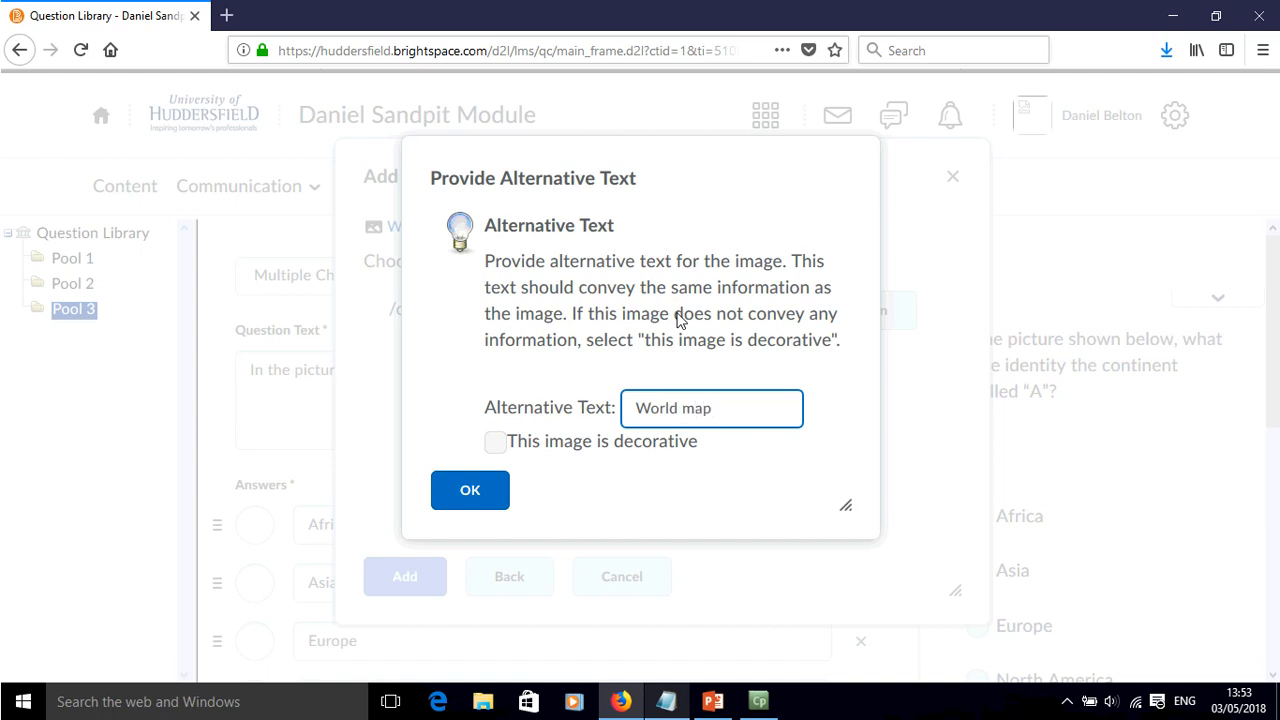
pyautogui.click(470, 490)
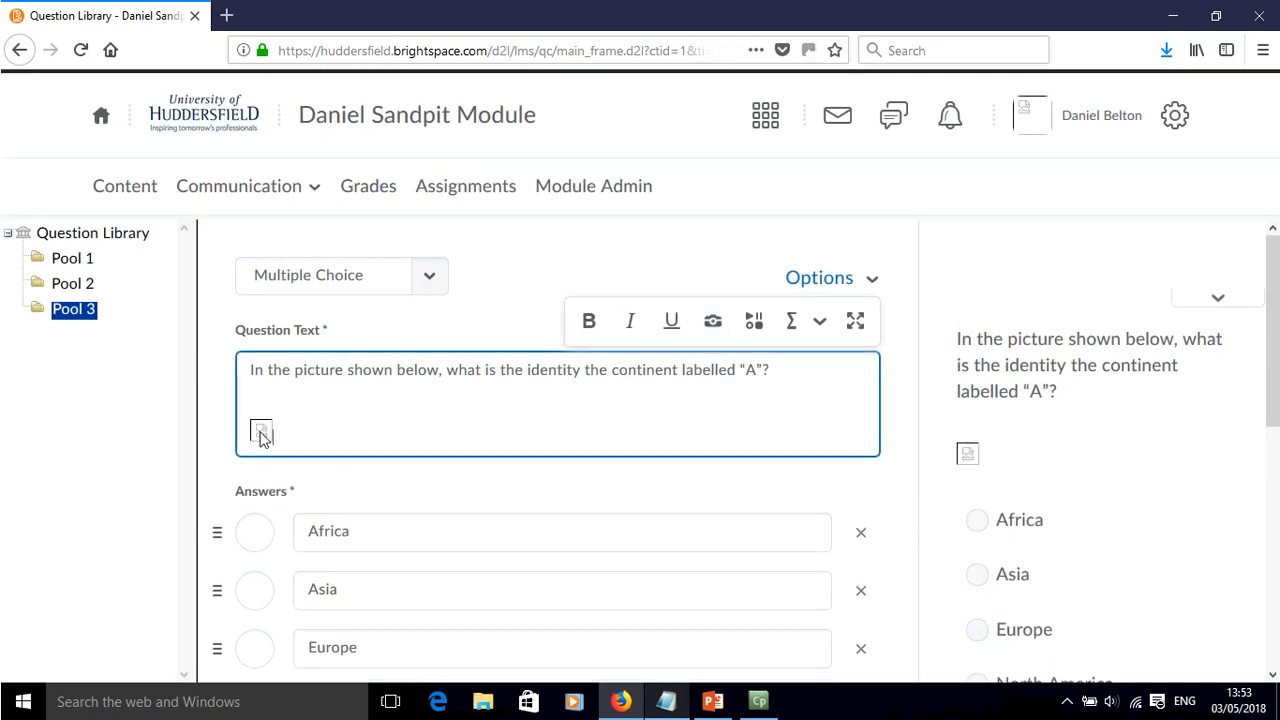
pyautogui.moveTo(336, 388)
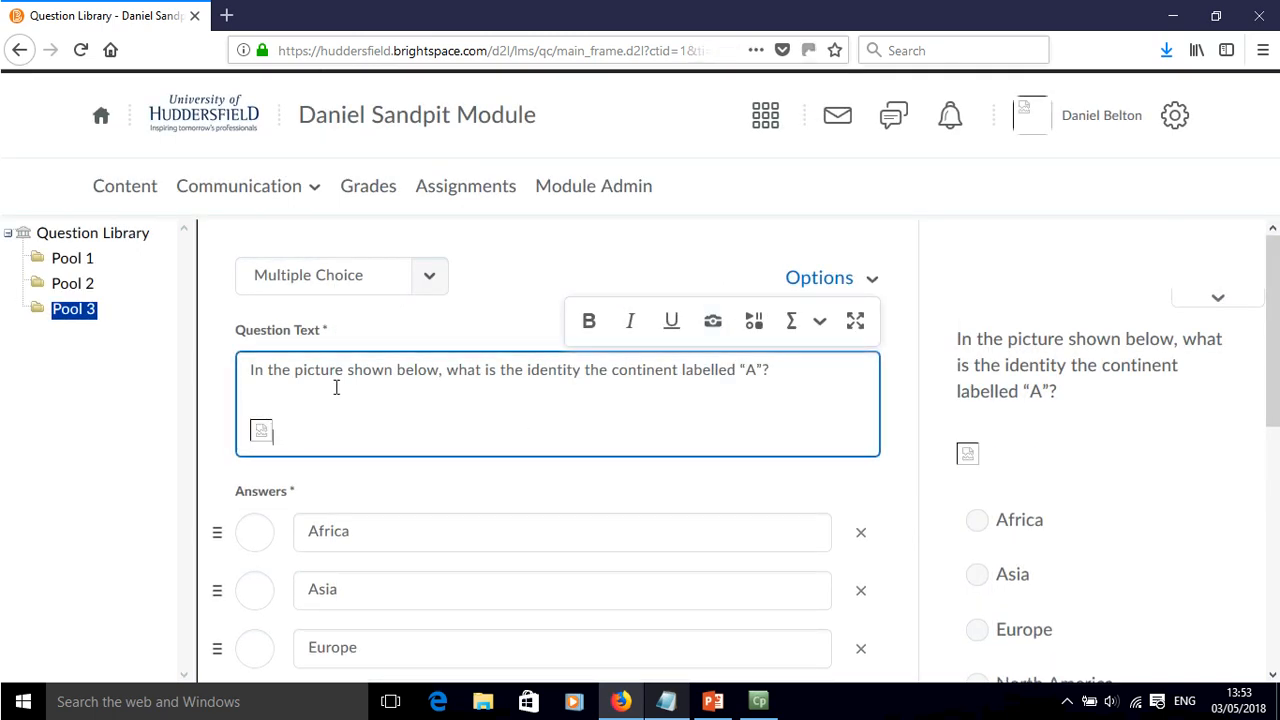
# Step: Enable randomized answer order per student, set 10 points, and save the question to Pool 3
pyautogui.scroll(-3)
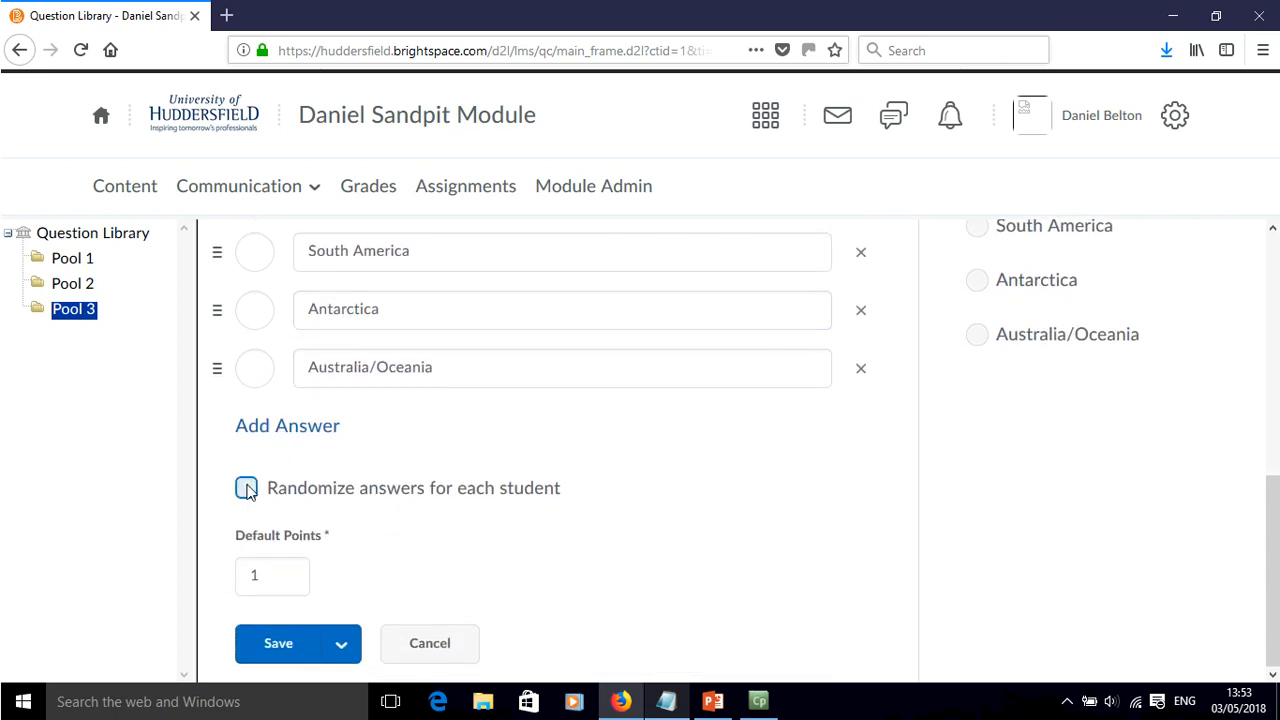
pyautogui.click(246, 488)
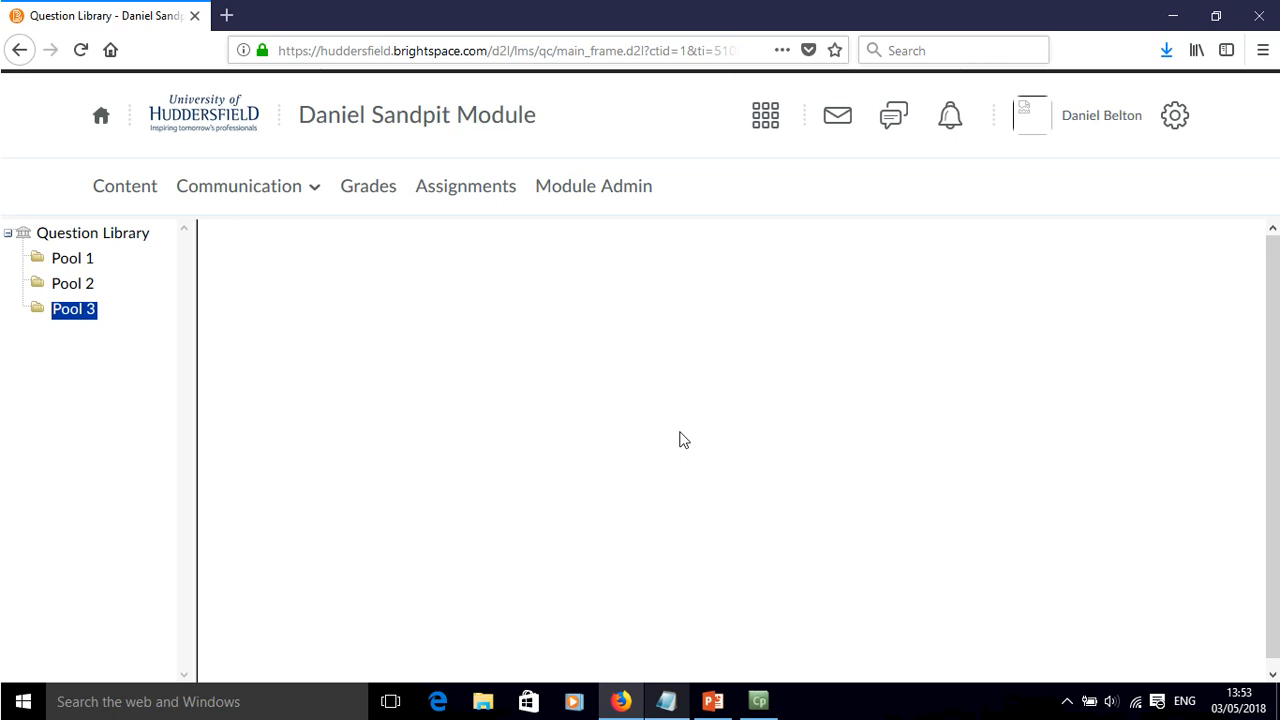
pyautogui.click(72, 308)
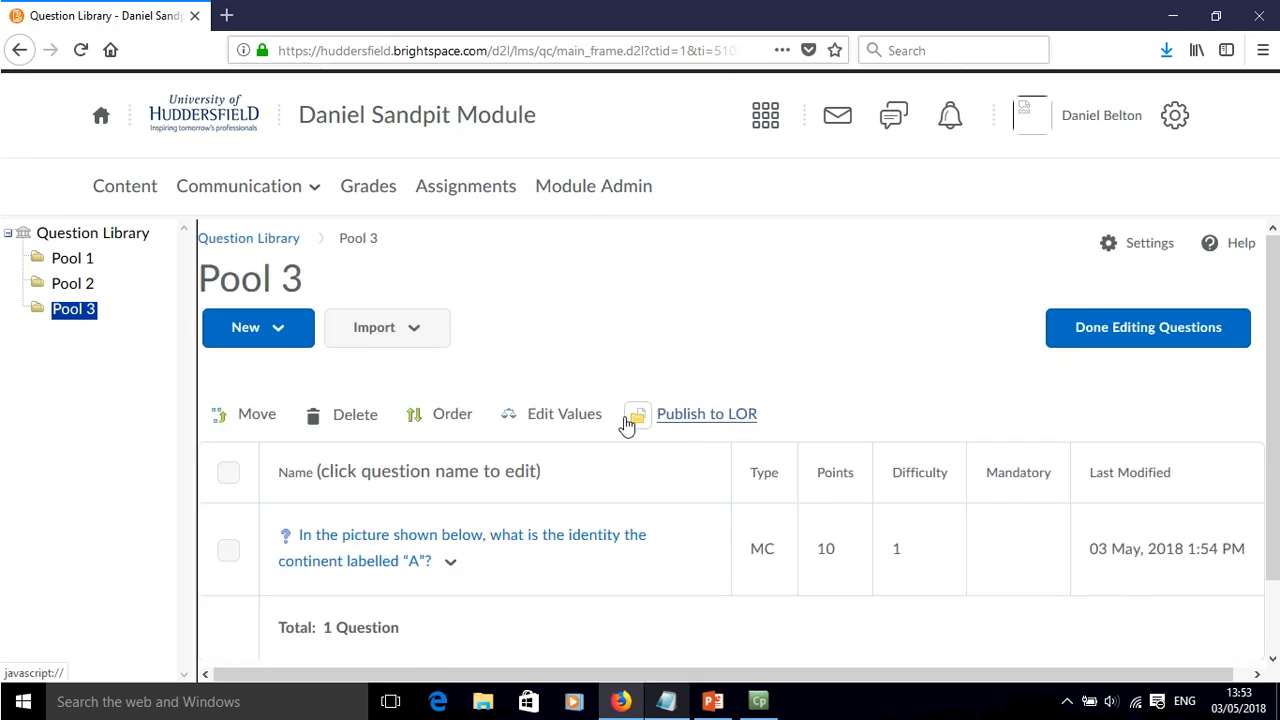
pyautogui.click(450, 560)
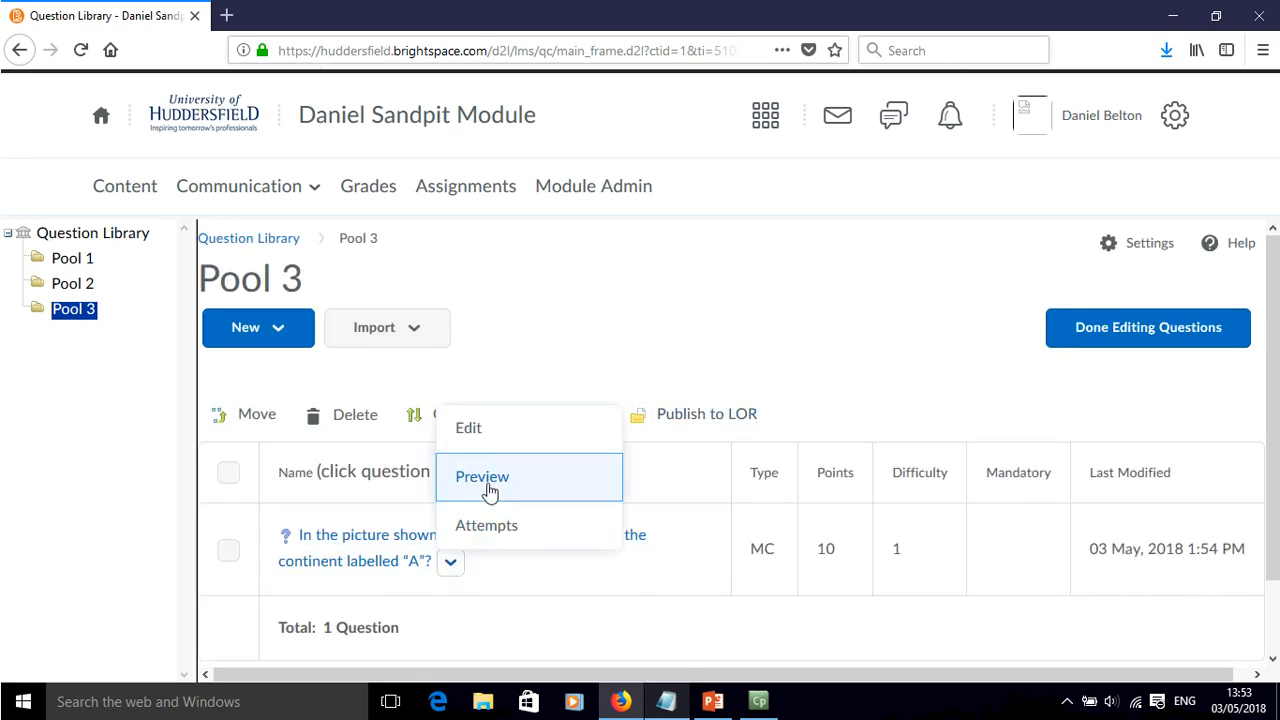
pyautogui.click(482, 476)
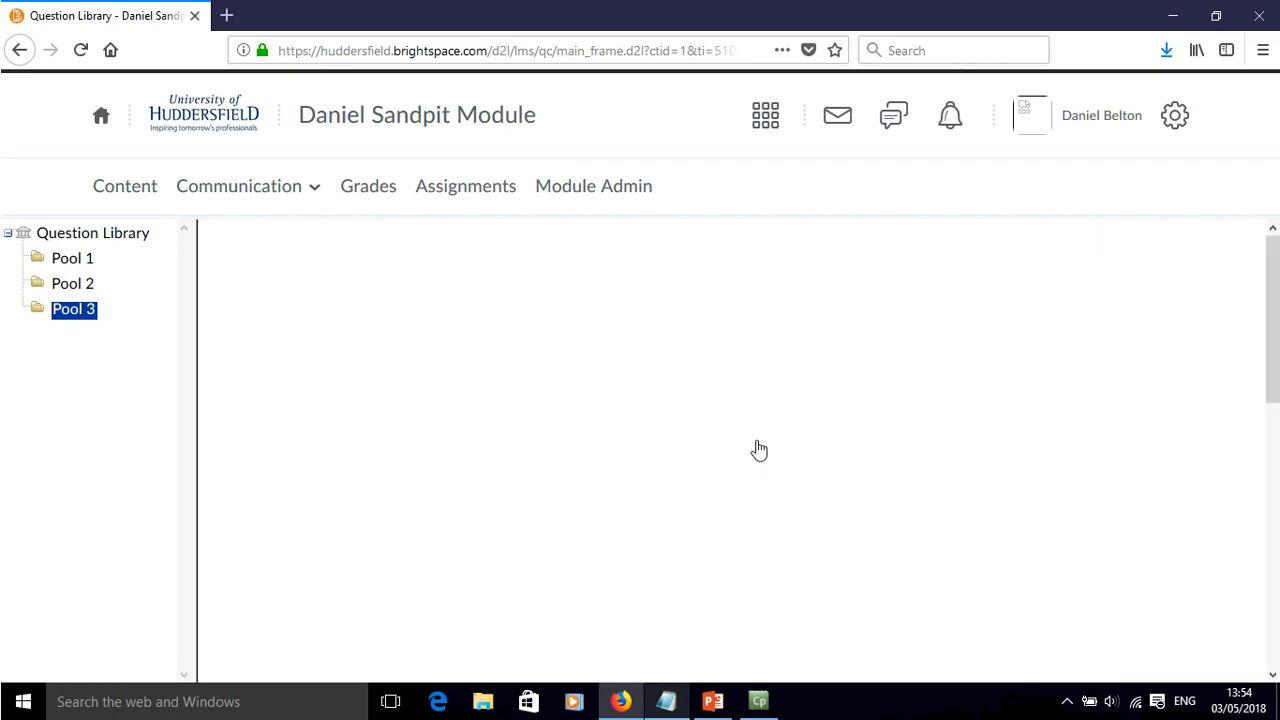
pyautogui.click(74, 308)
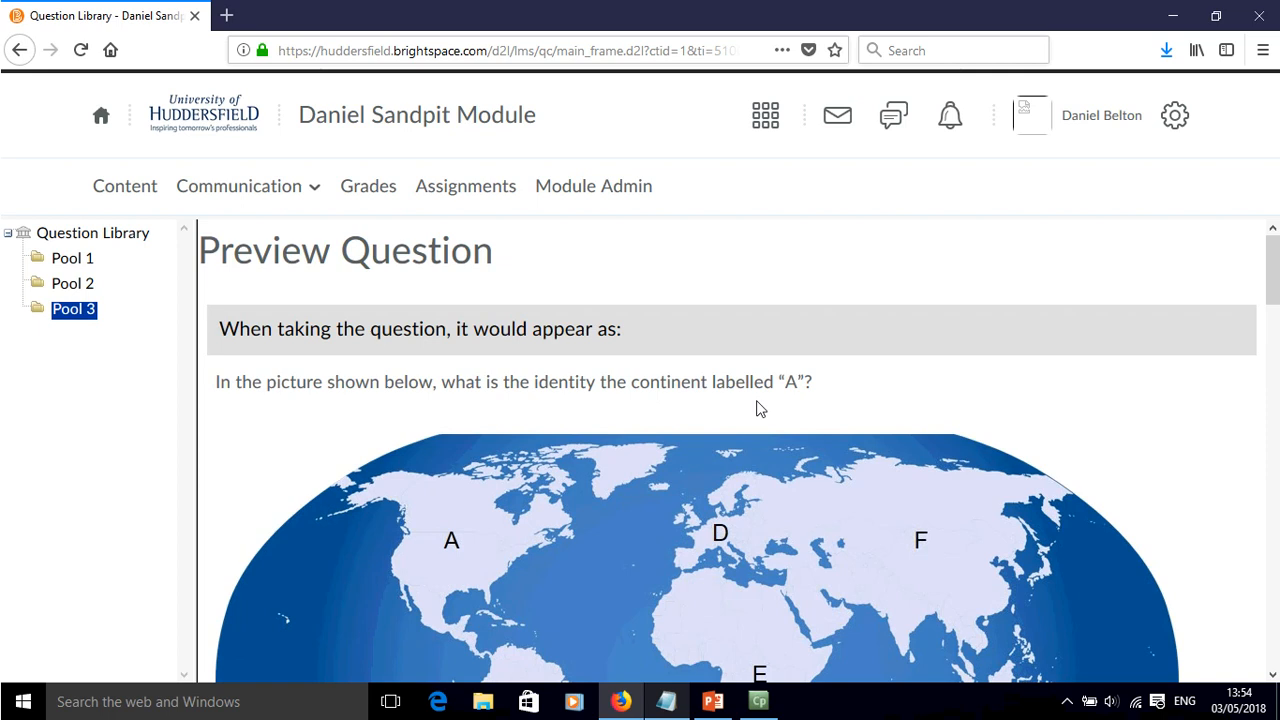
pyautogui.scroll(-3)
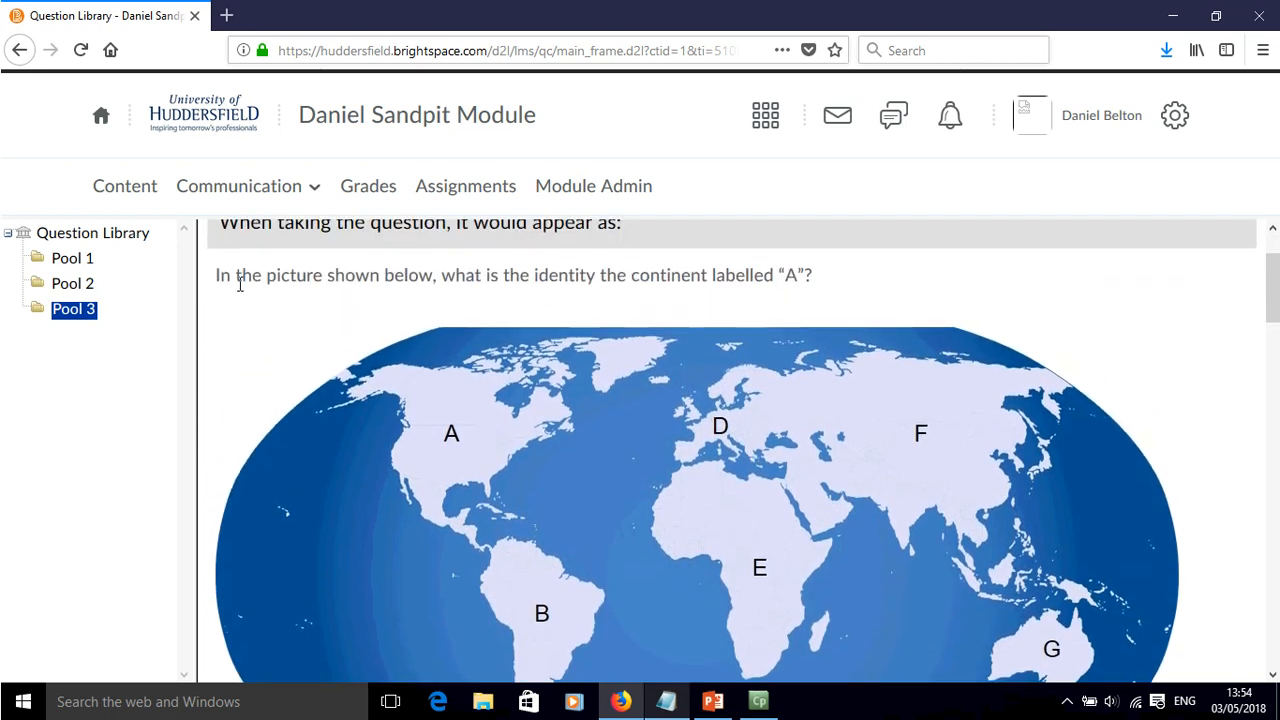
pyautogui.scroll(-3)
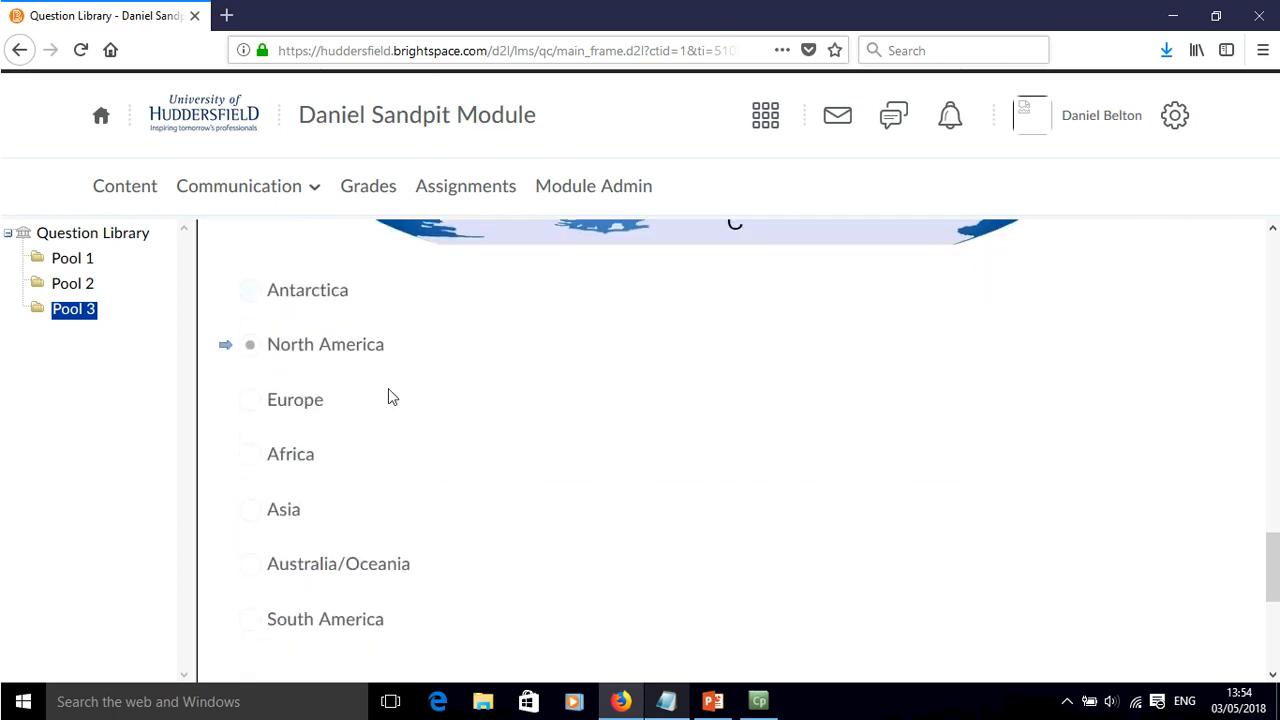
pyautogui.click(244, 580)
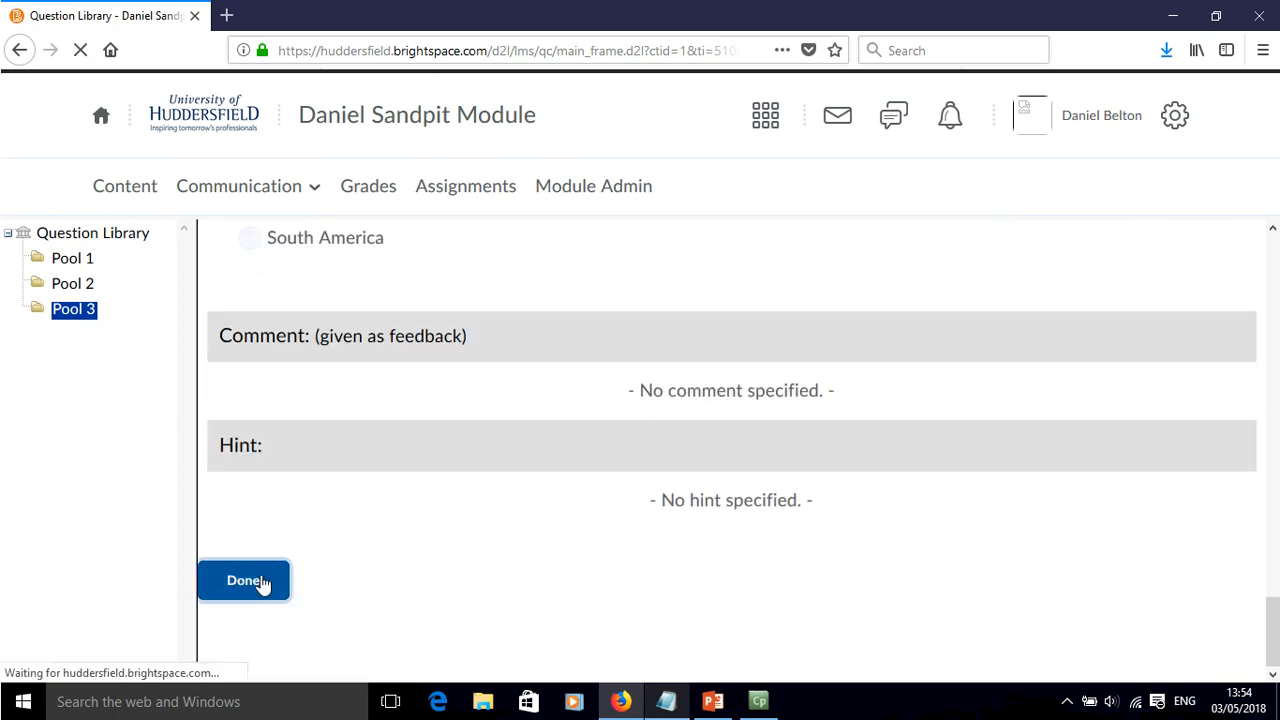
pyautogui.click(244, 580)
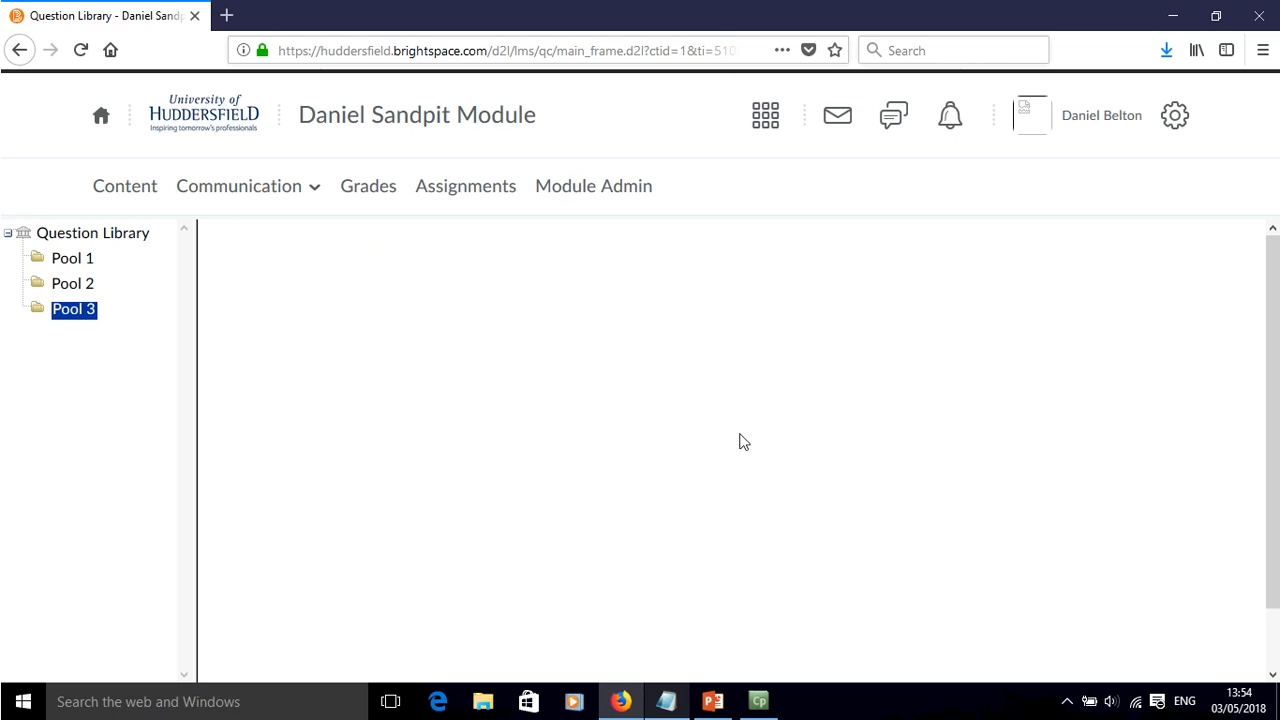
pyautogui.click(72, 308)
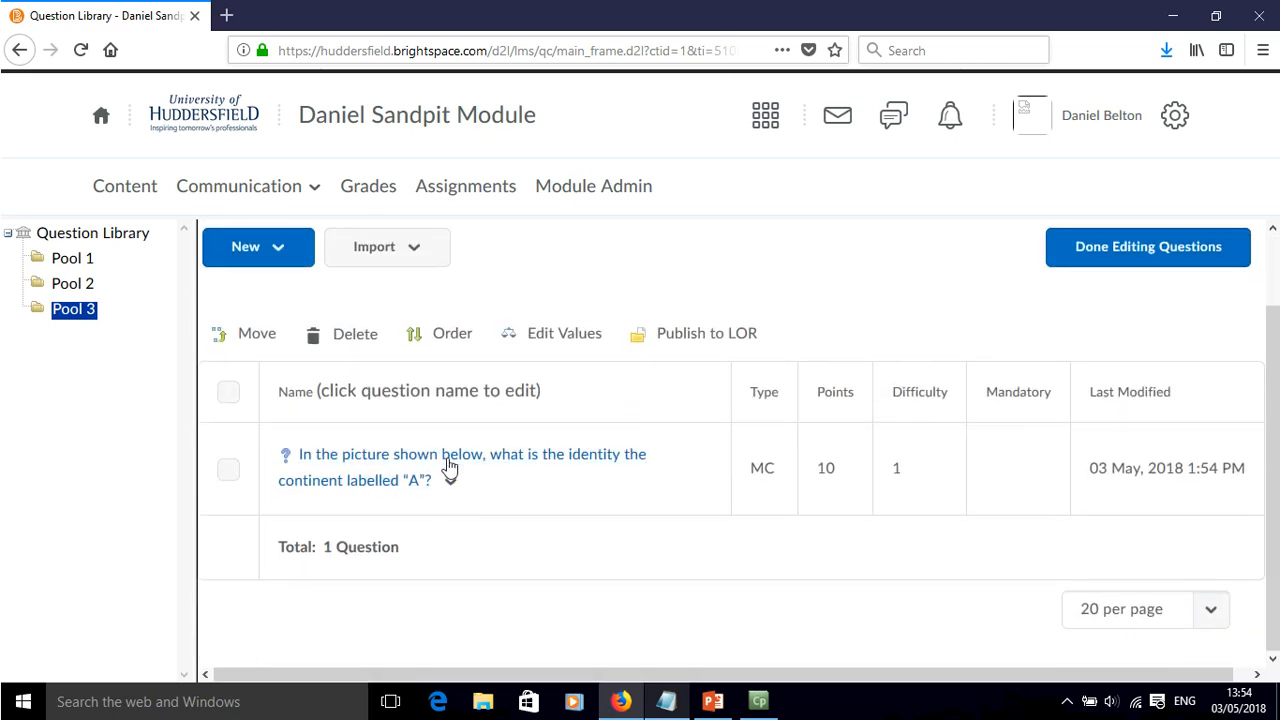
# Step: Reopen the continent A question and use Save and Copy to start a duplicate
pyautogui.click(450, 466)
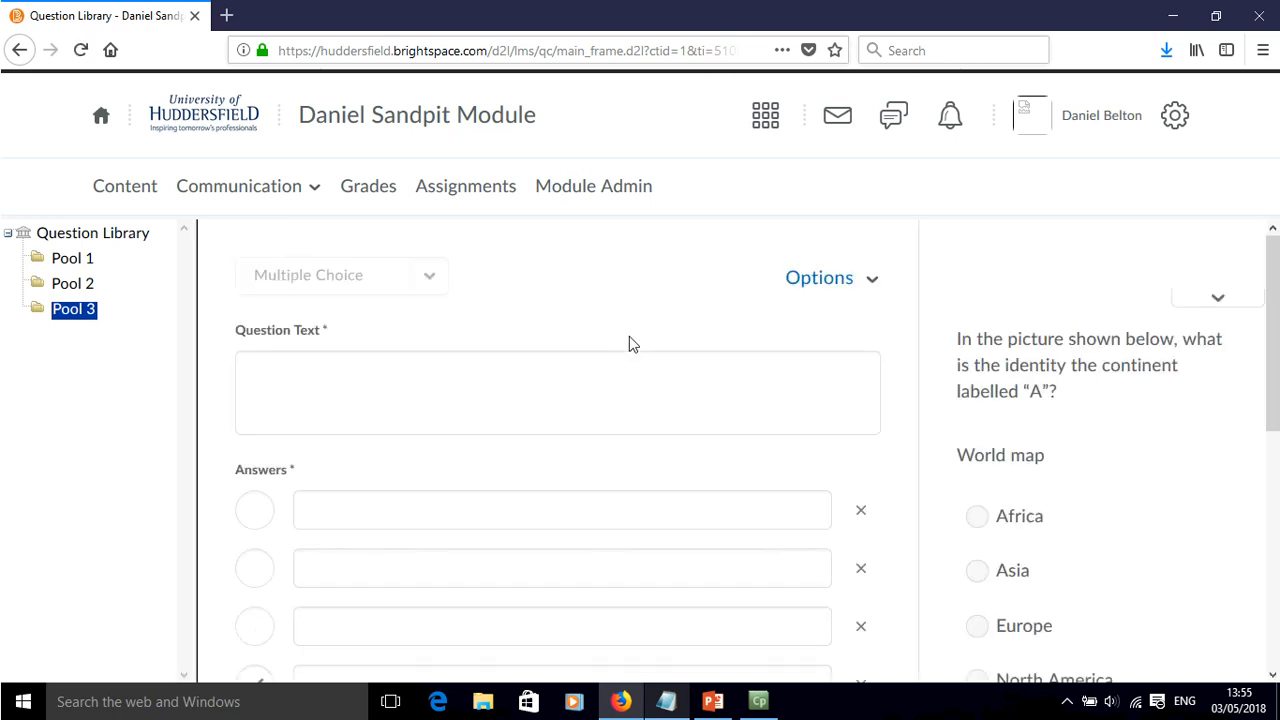
pyautogui.scroll(-3)
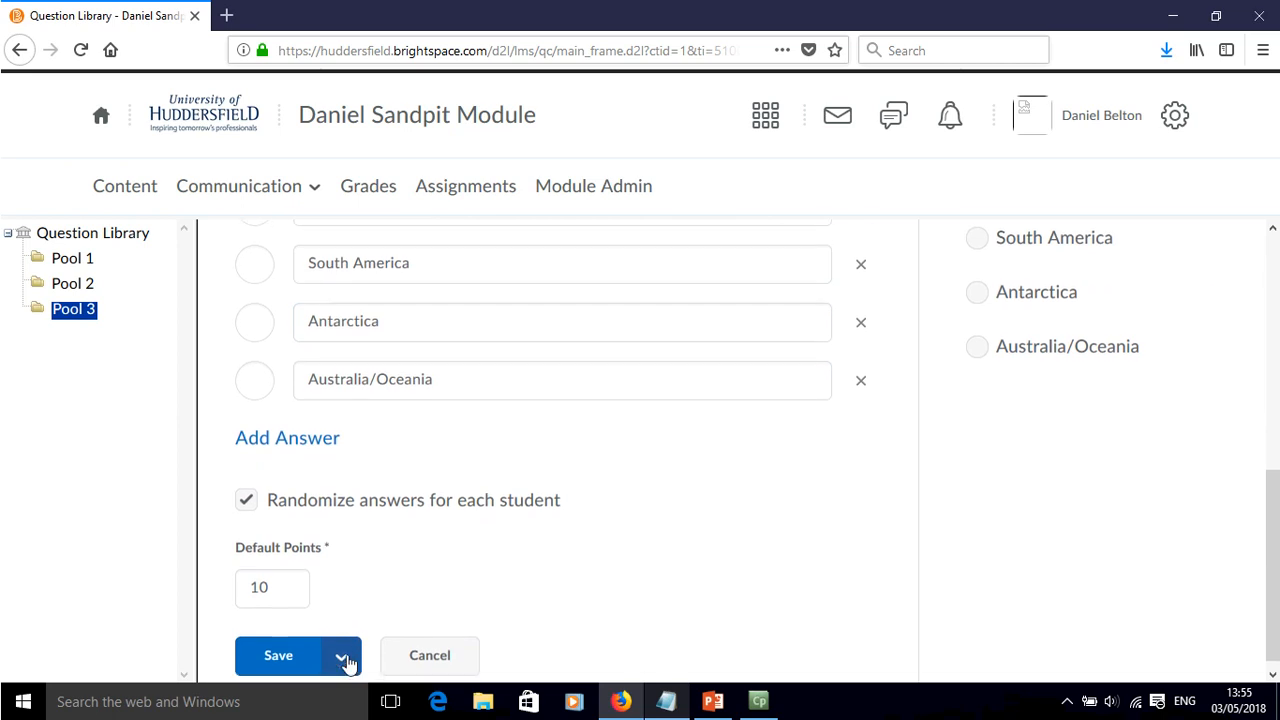
pyautogui.click(340, 656)
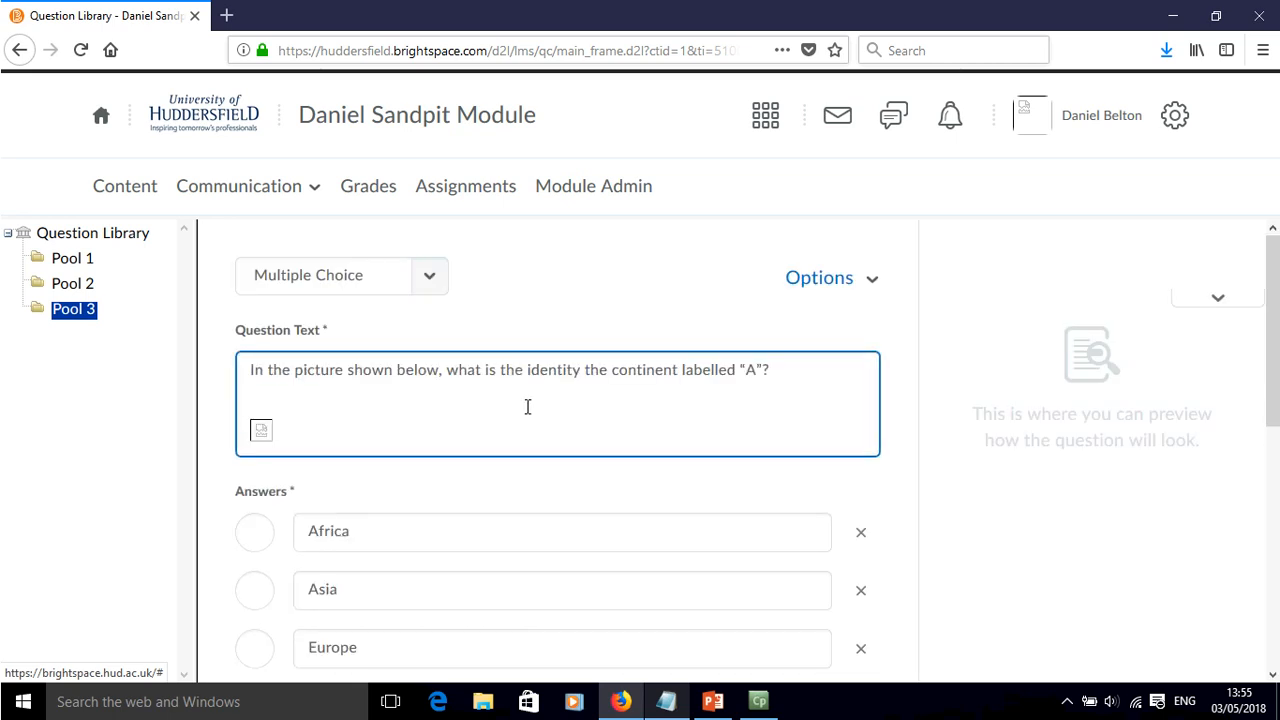
pyautogui.moveTo(612, 412)
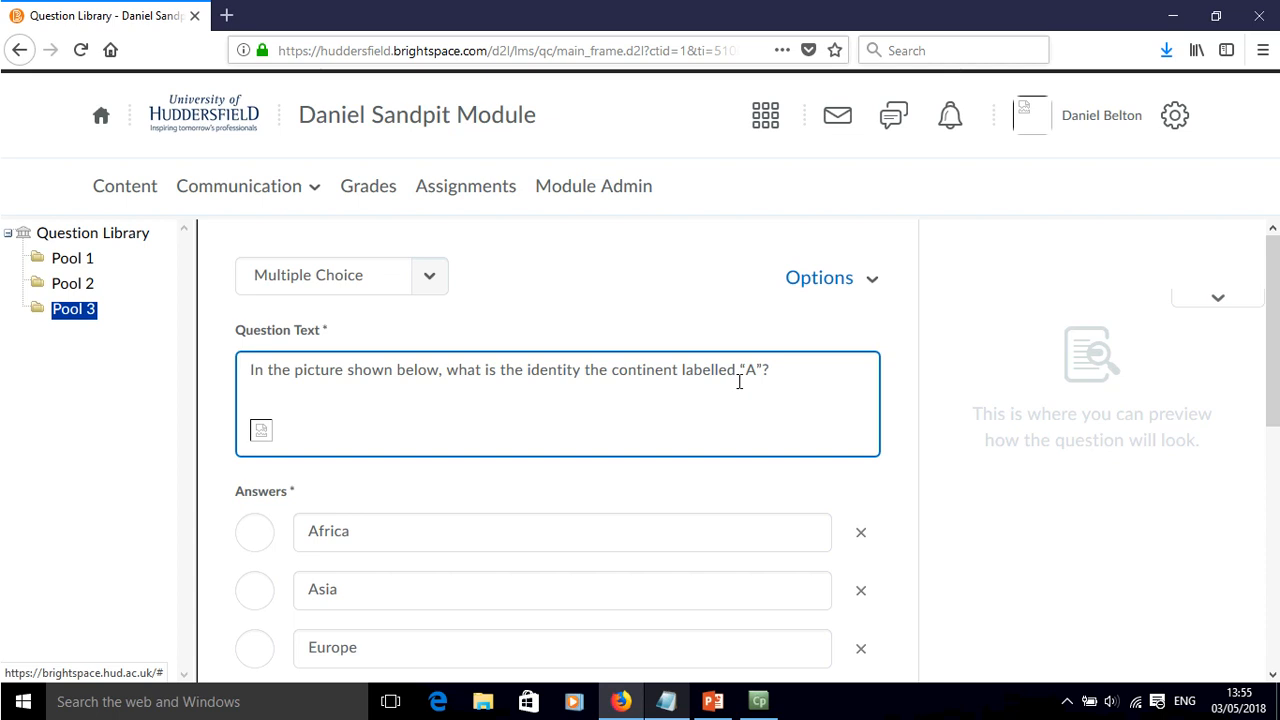
# Step: Change the label to 'B', mark South America correct, and save as Pool 3's second question
pyautogui.doubleClick(748, 370)
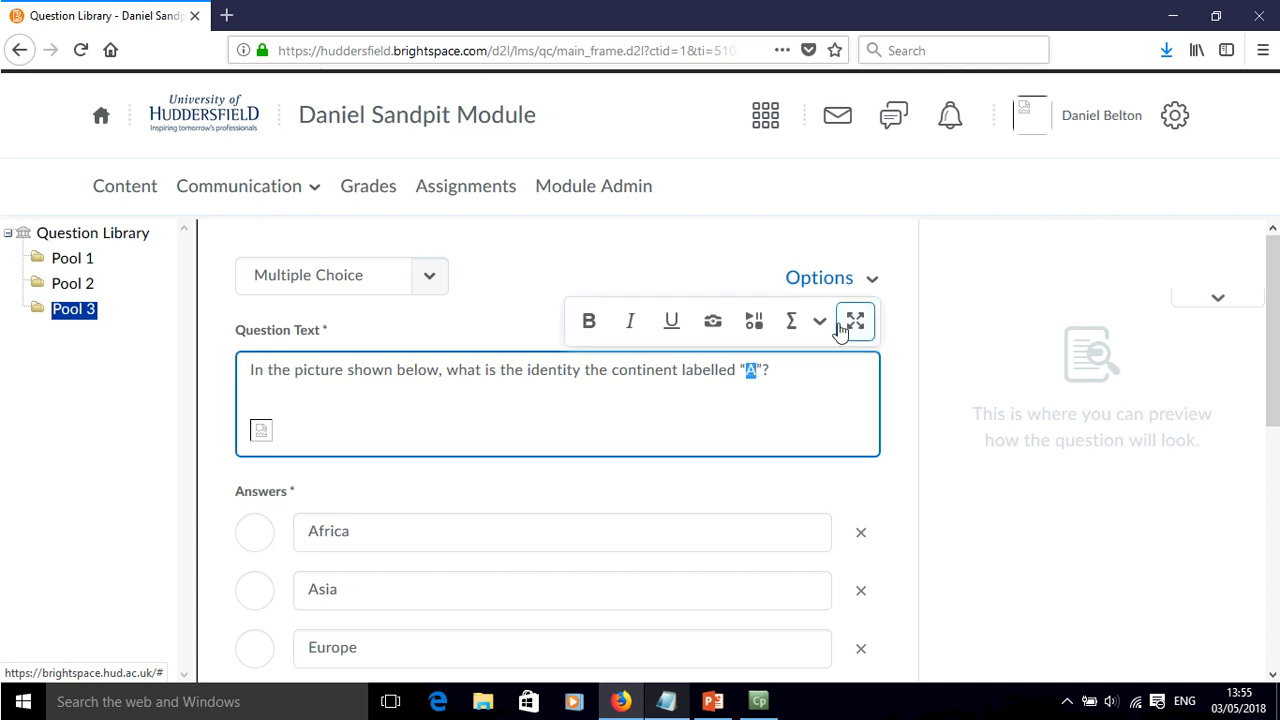
pyautogui.scroll(-3)
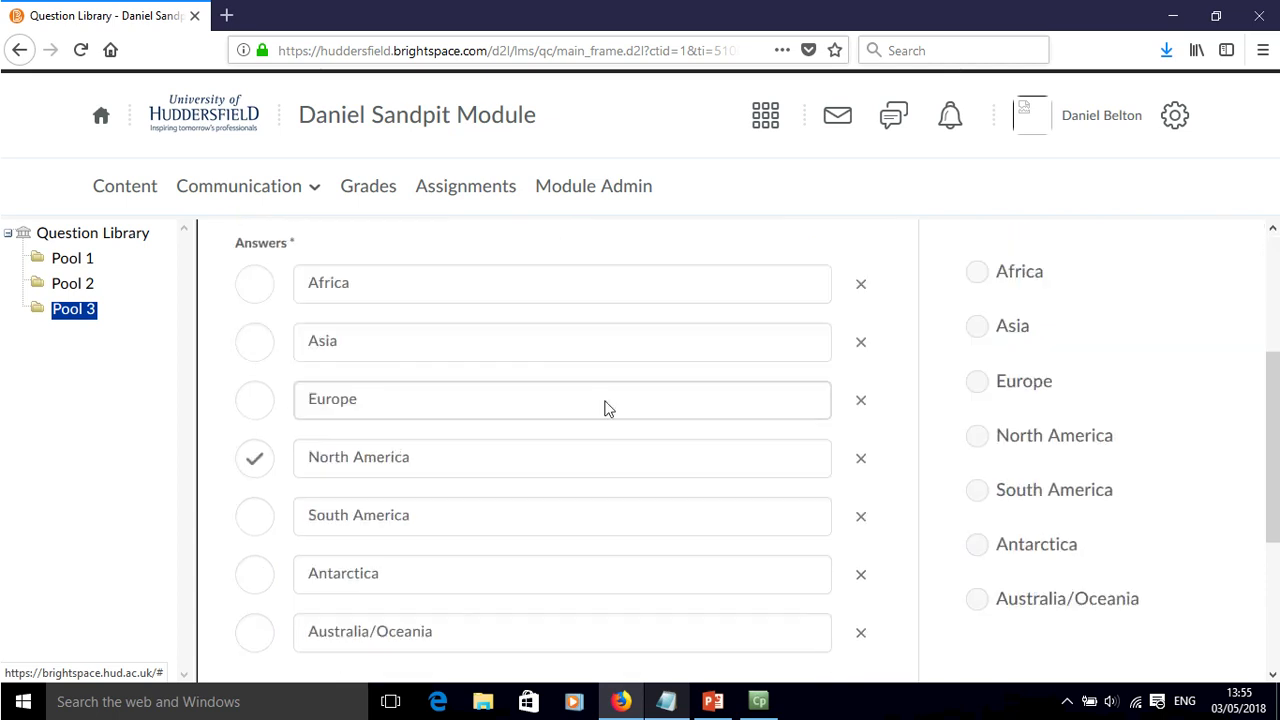
pyautogui.scroll(-3)
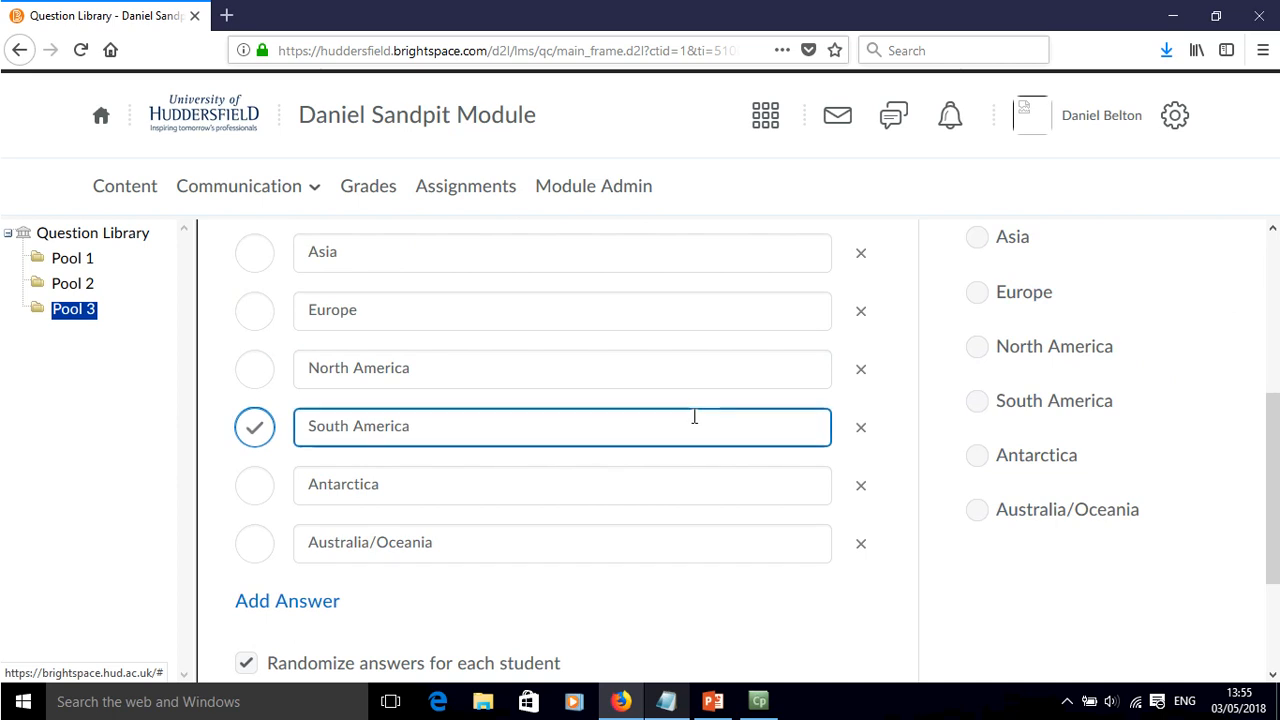
pyautogui.scroll(-3)
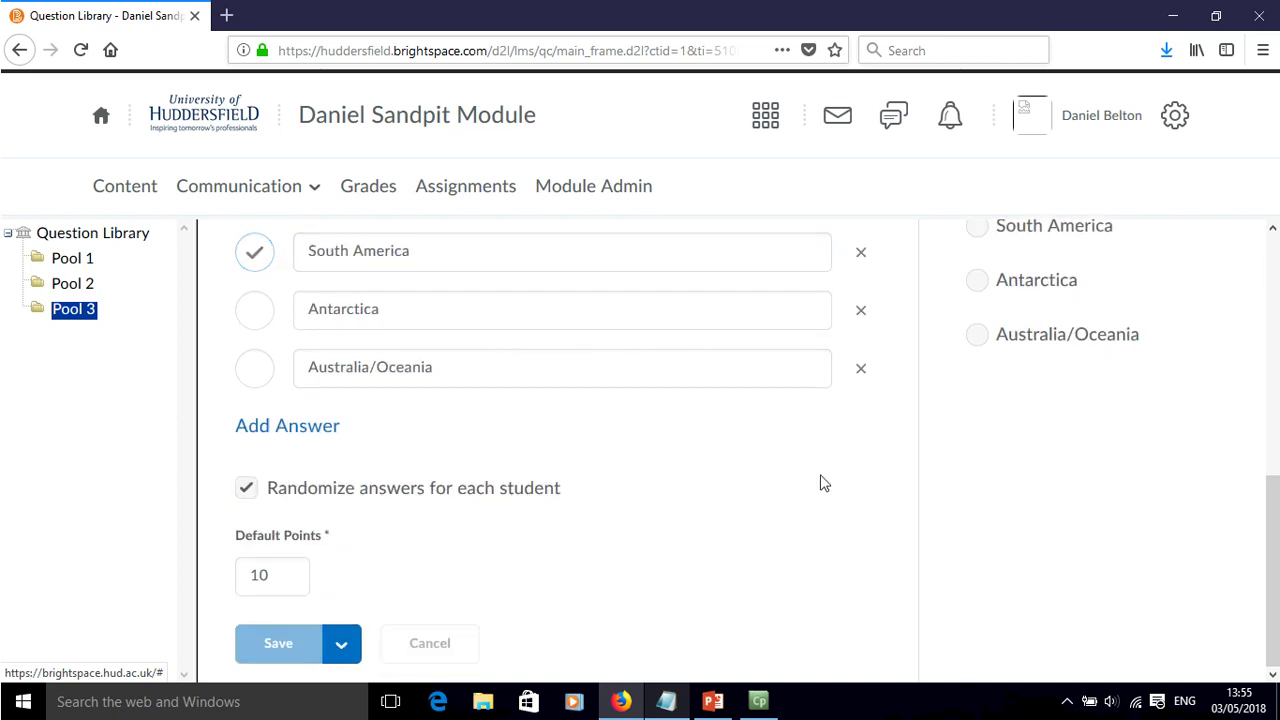
pyautogui.click(278, 644)
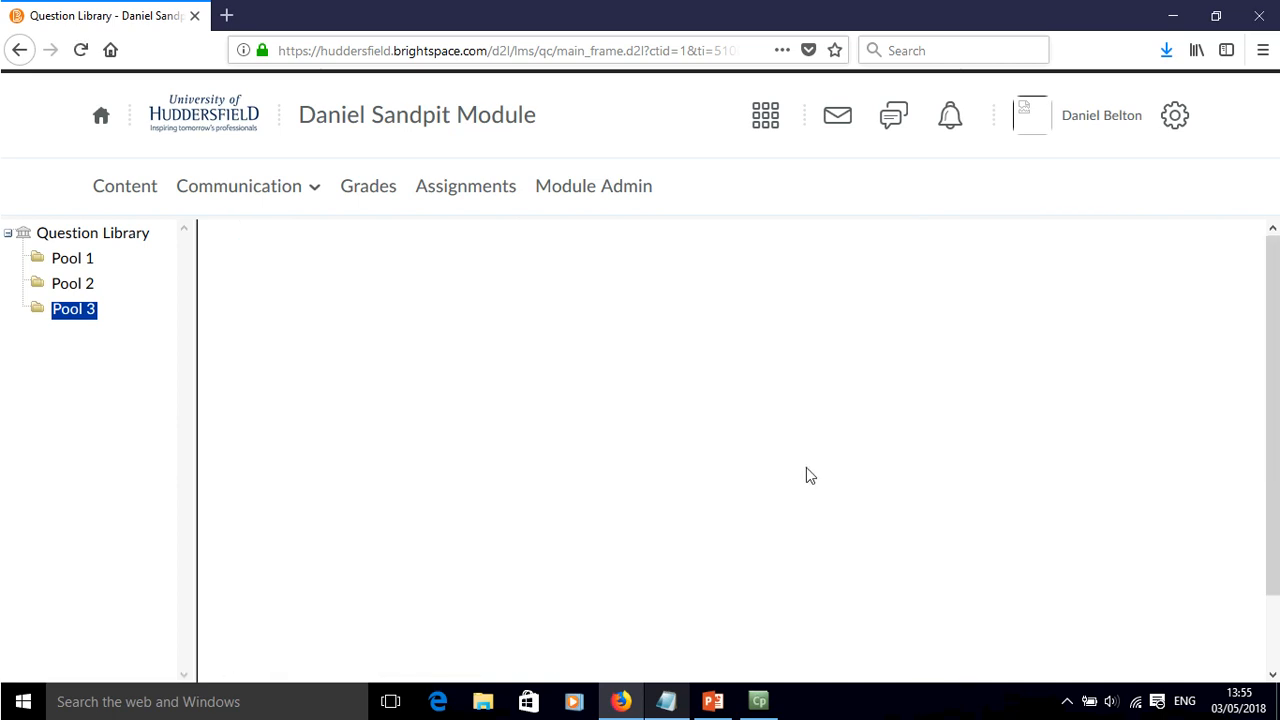
pyautogui.click(74, 308)
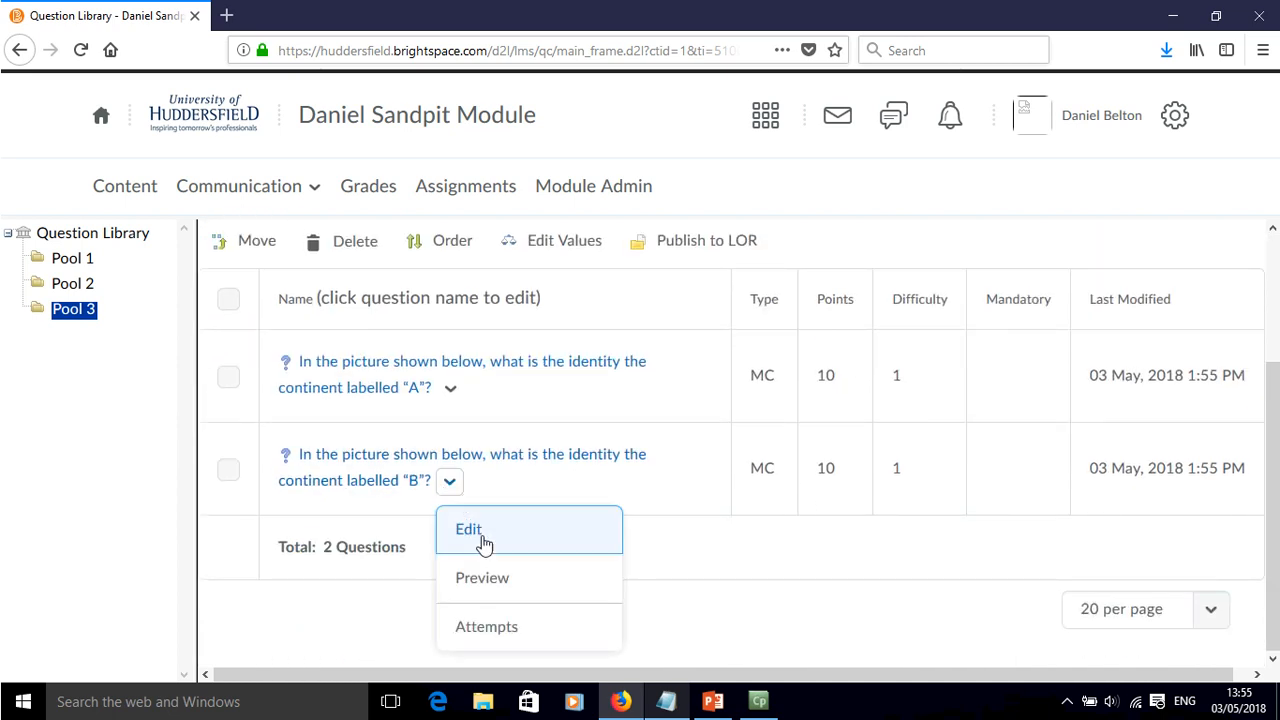
pyautogui.click(468, 528)
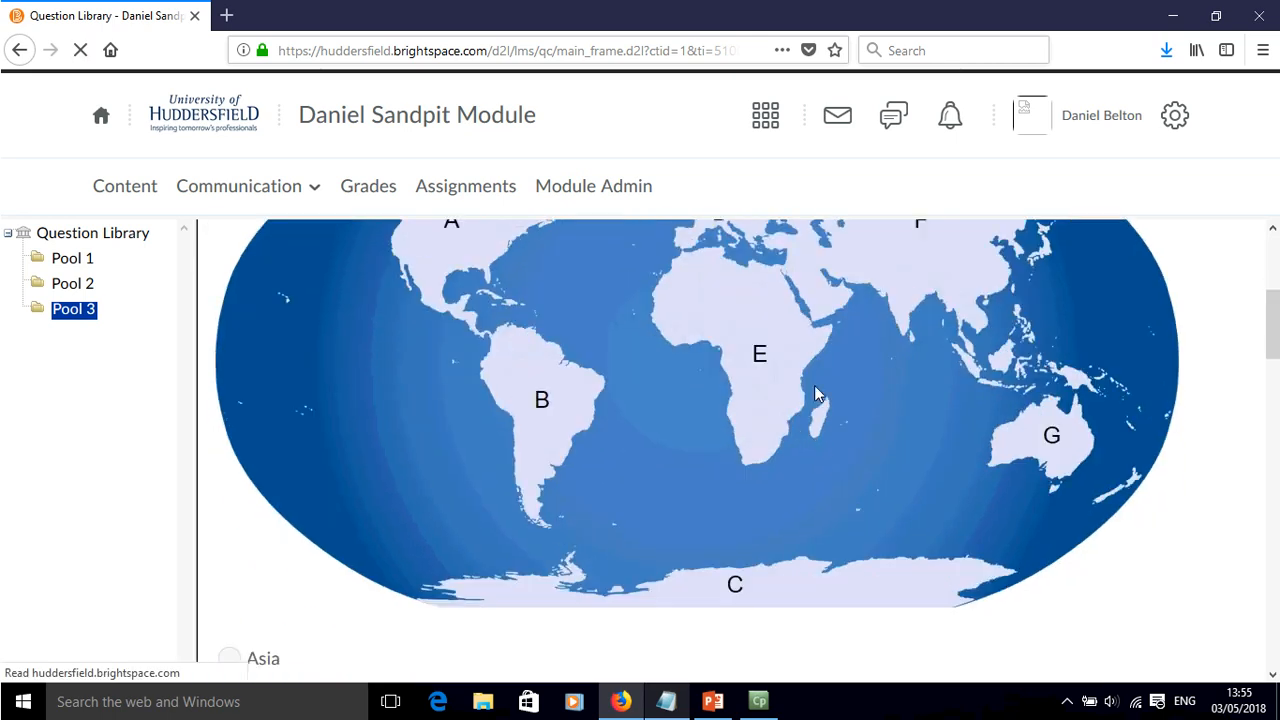
pyautogui.scroll(-3)
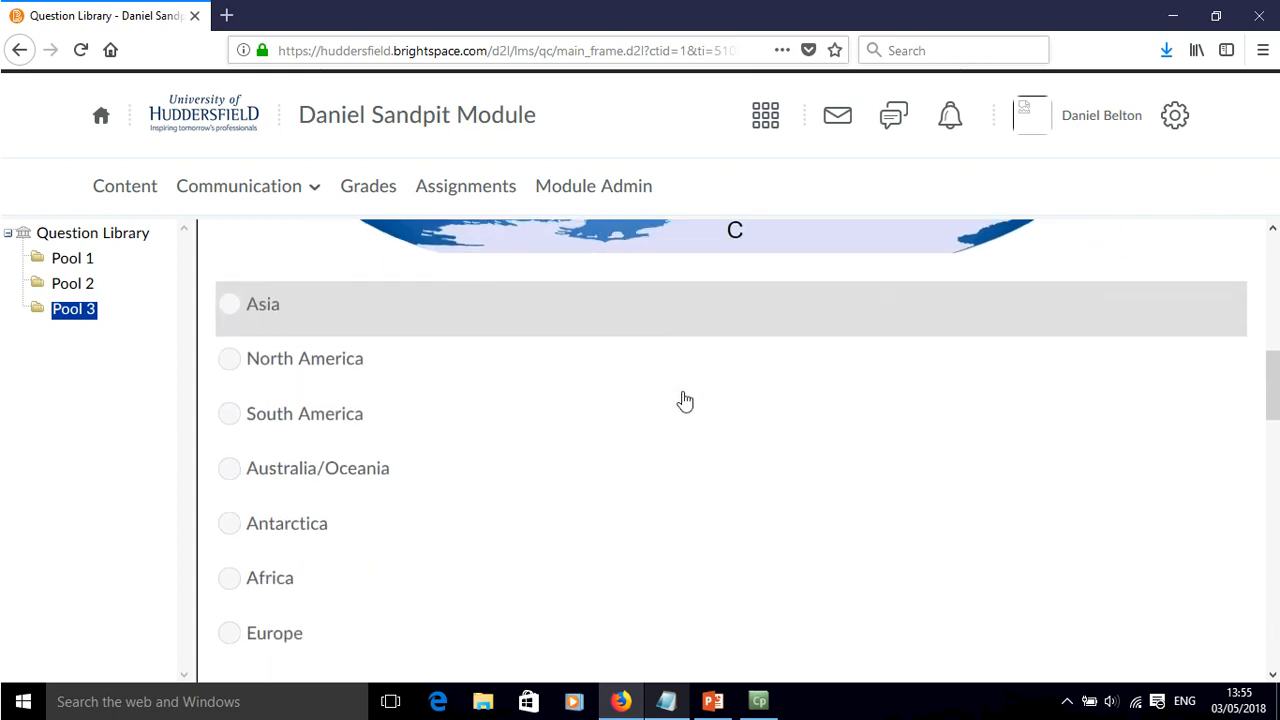
pyautogui.scroll(3)
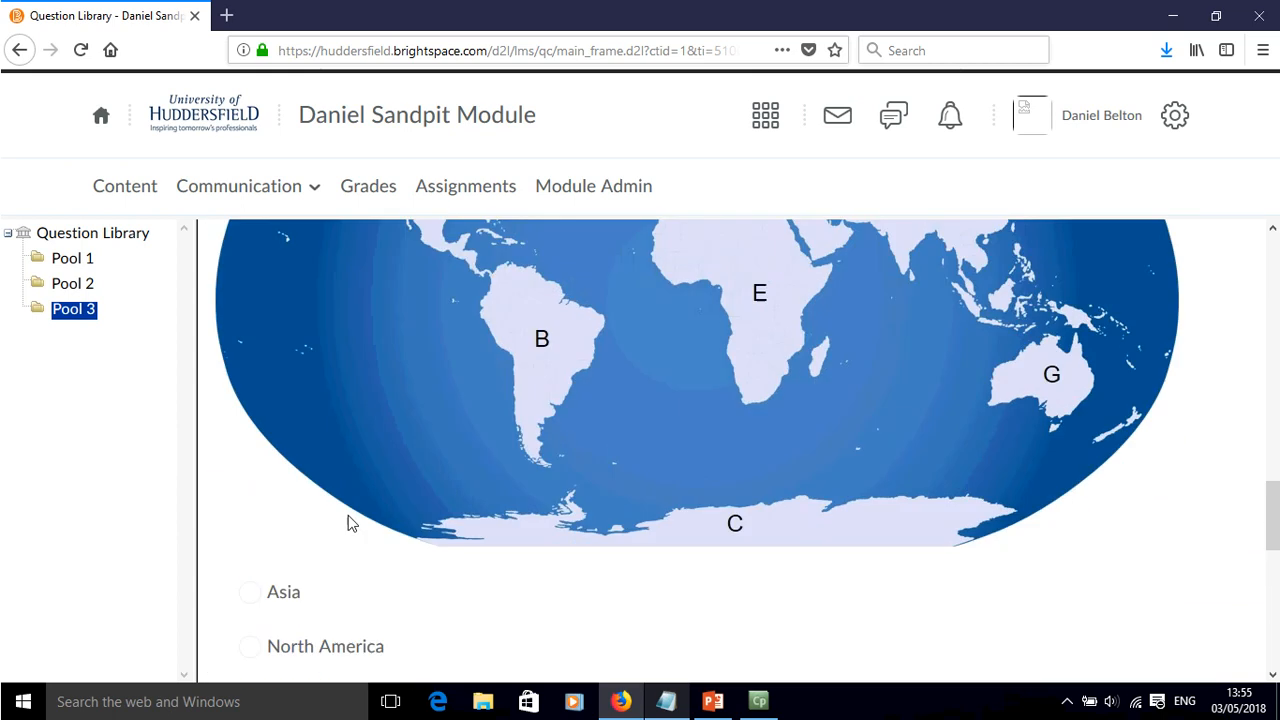
pyautogui.scroll(-3)
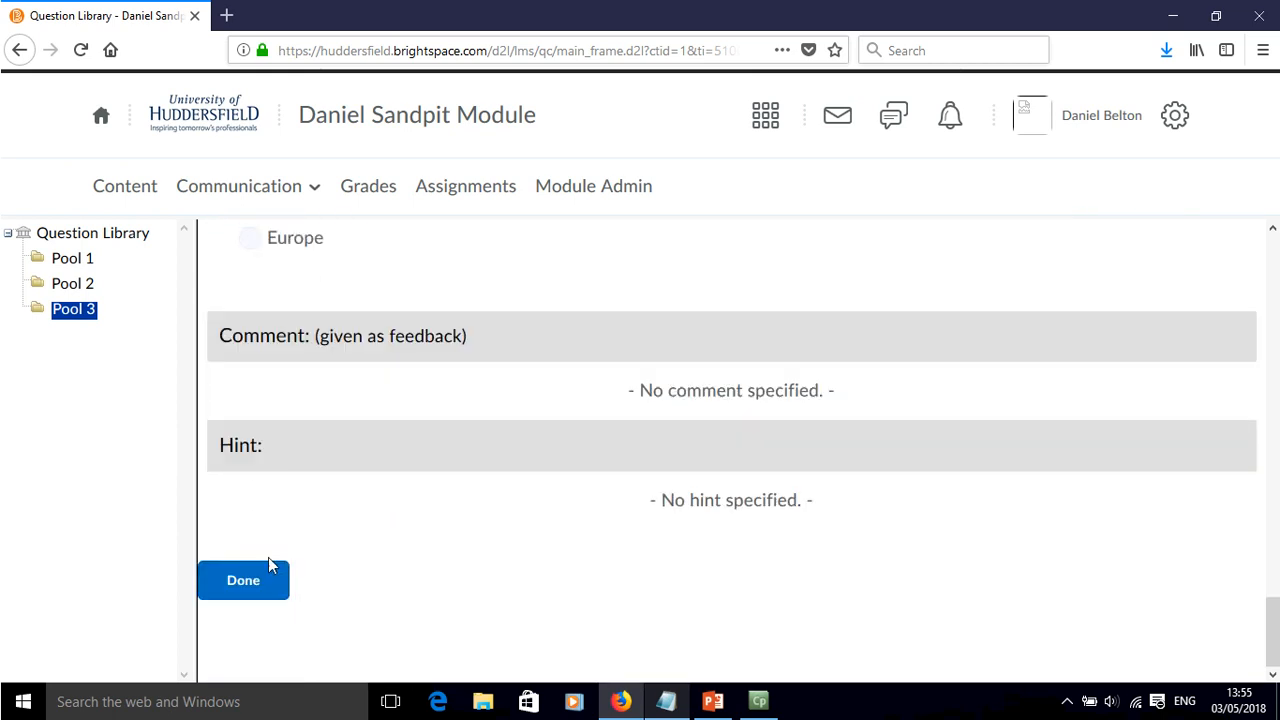
pyautogui.click(244, 580)
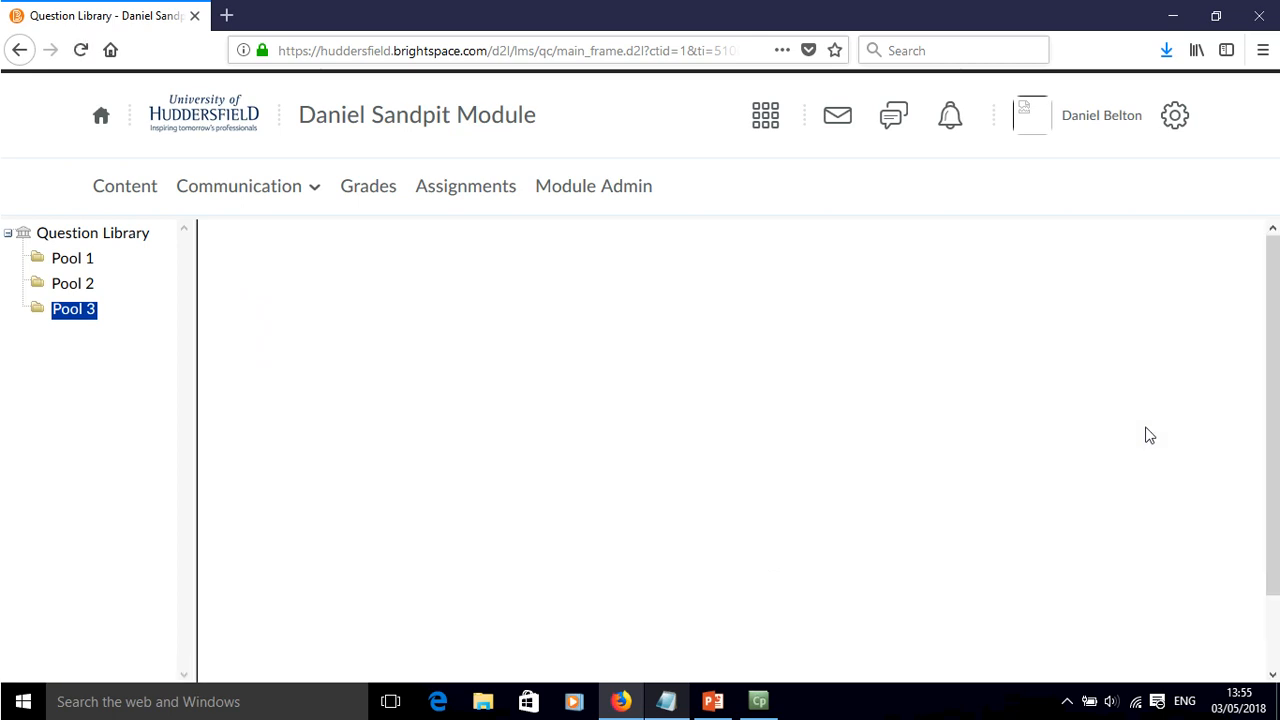
pyautogui.click(74, 308)
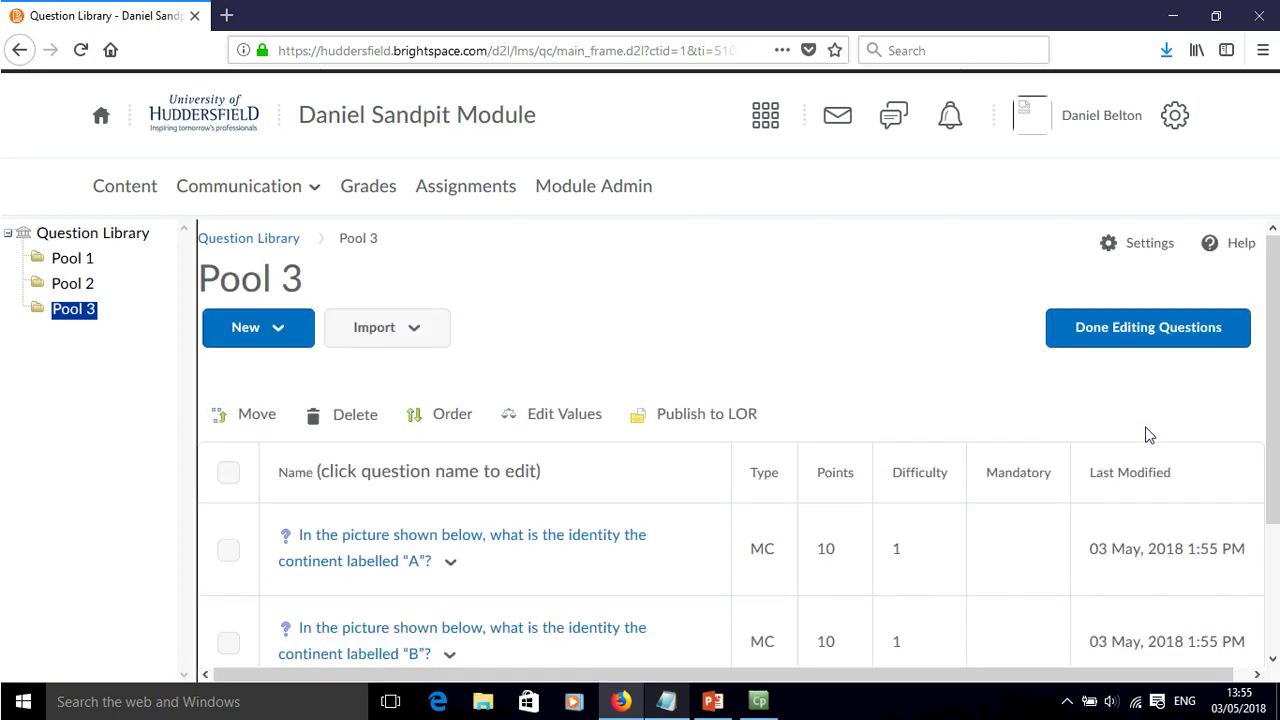